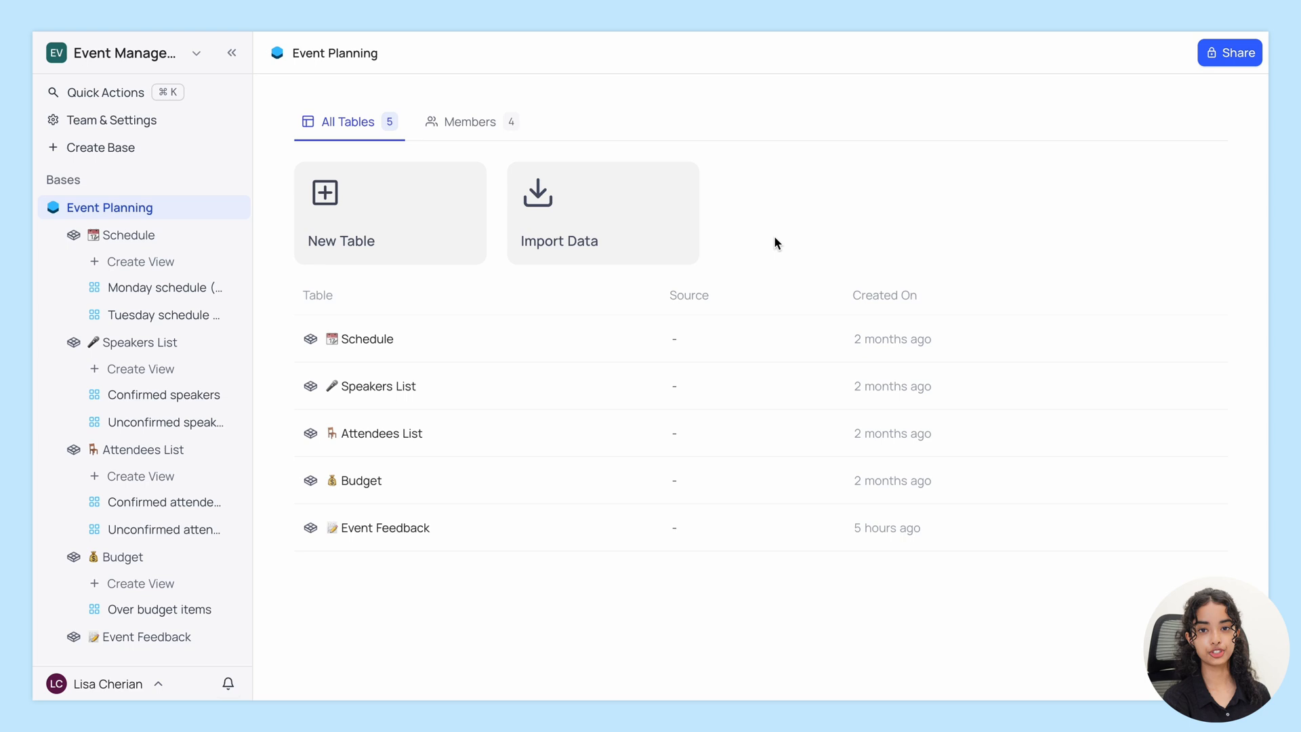
mouse_move(609, 433)
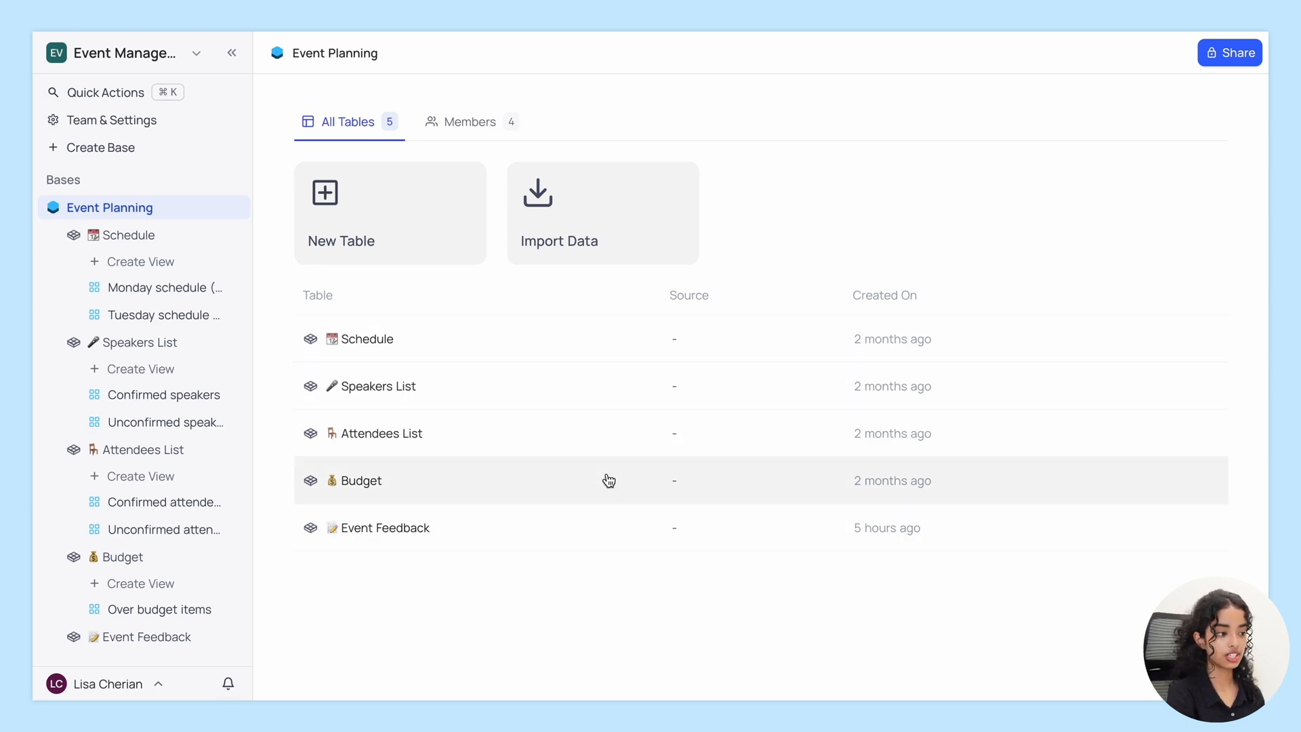
mouse_move(604, 433)
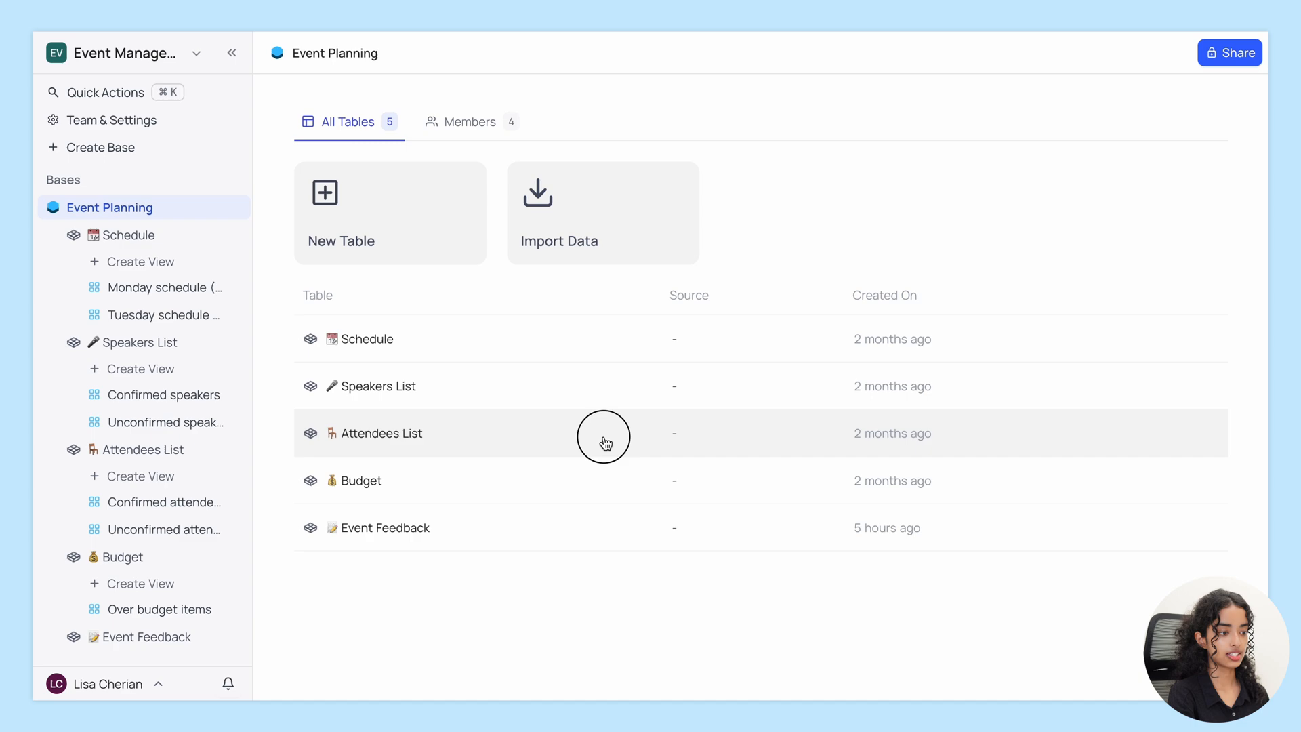
Step: Add a form view named 'Registration Form' to the Attendees List table
left_click(382, 433)
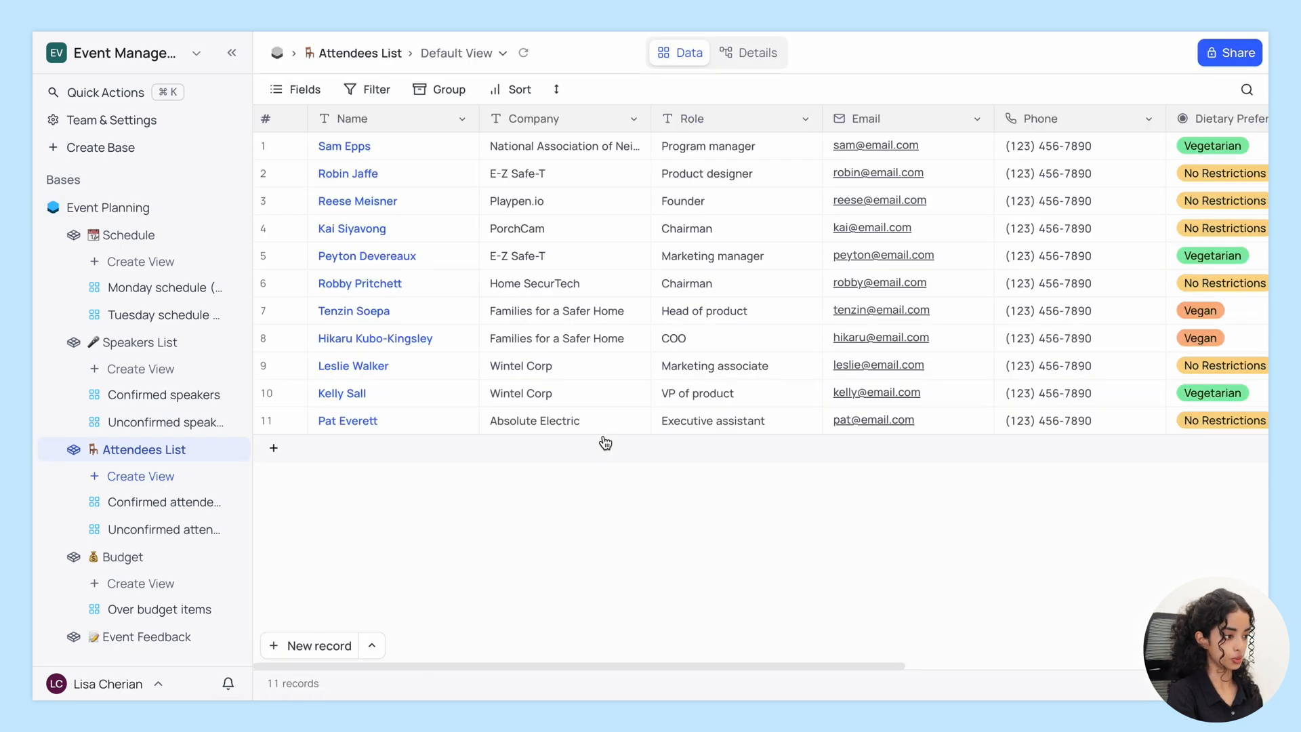
left_click(141, 475)
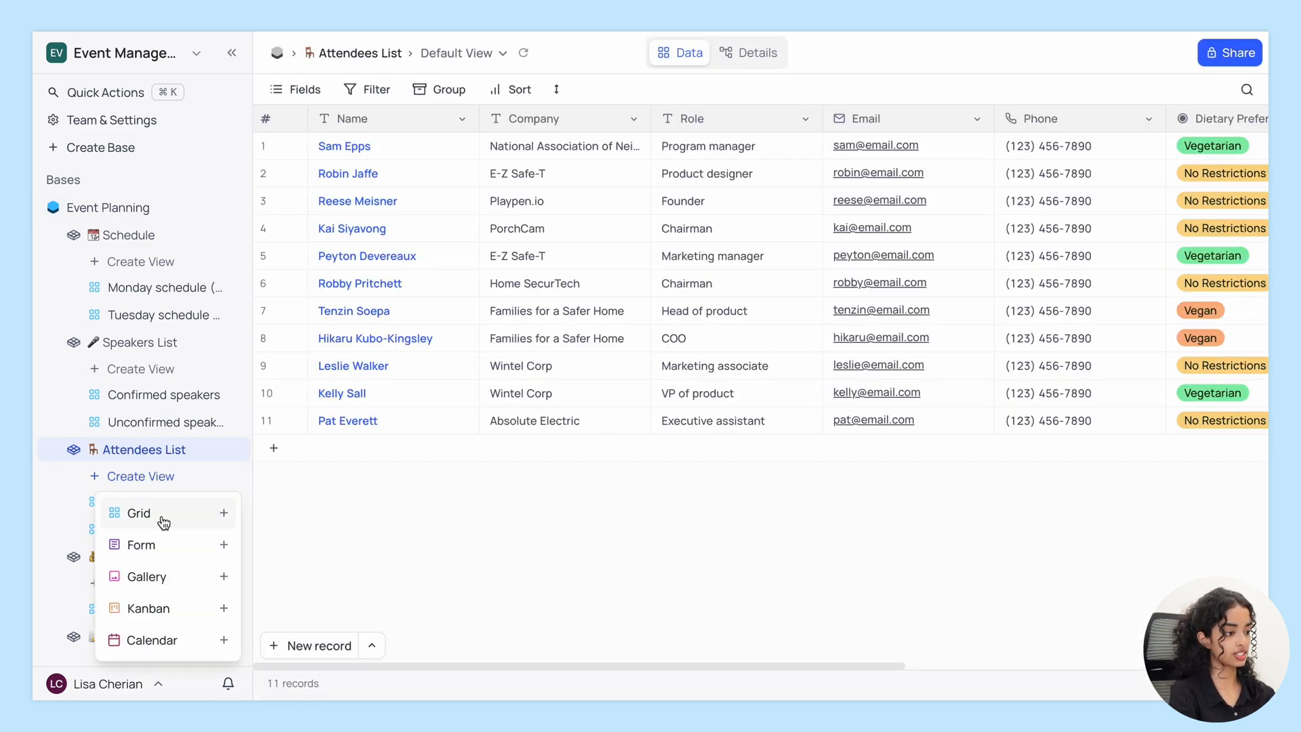
type("Regi")
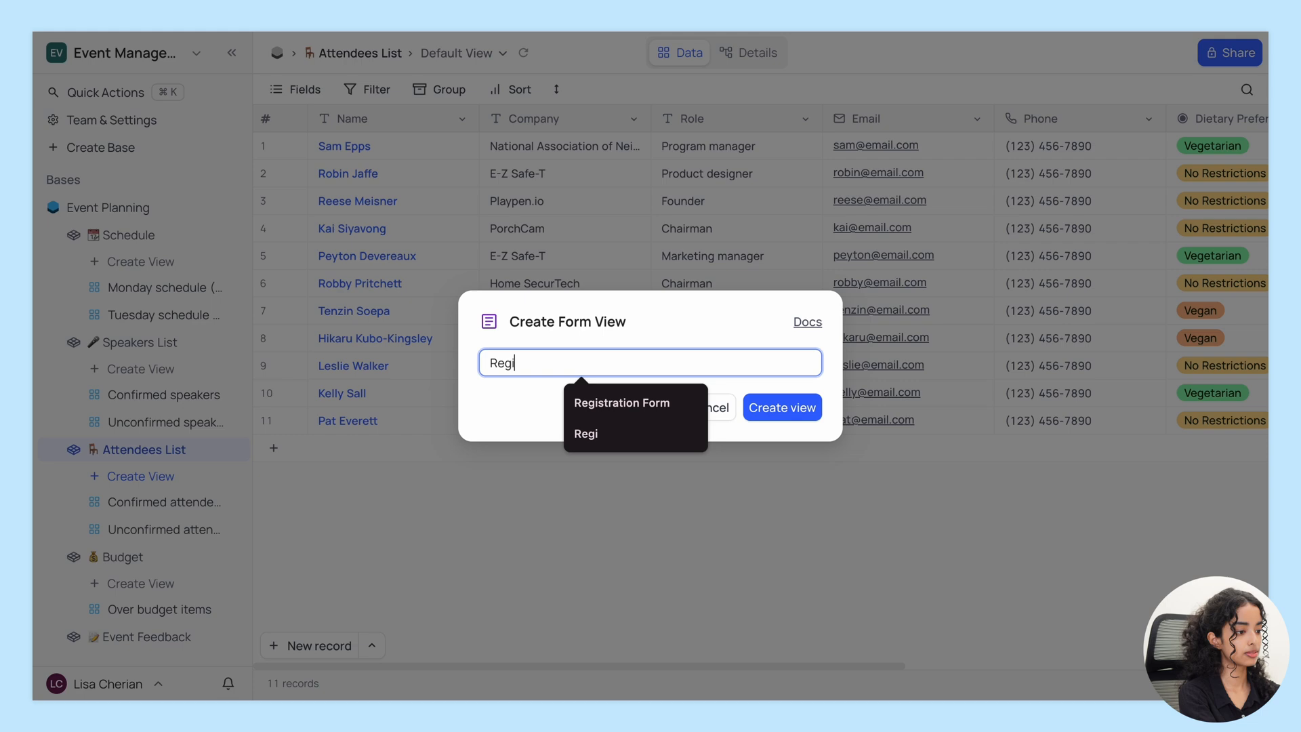
left_click(621, 402)
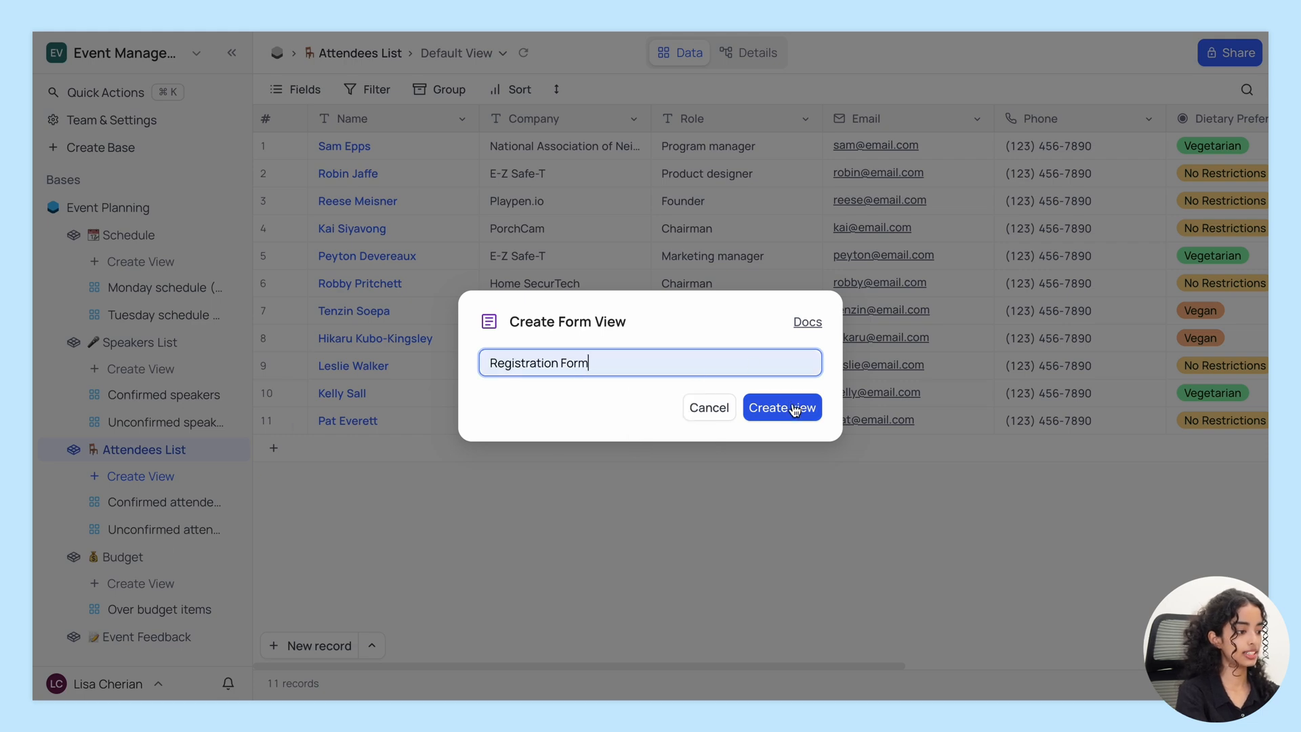
left_click(781, 407)
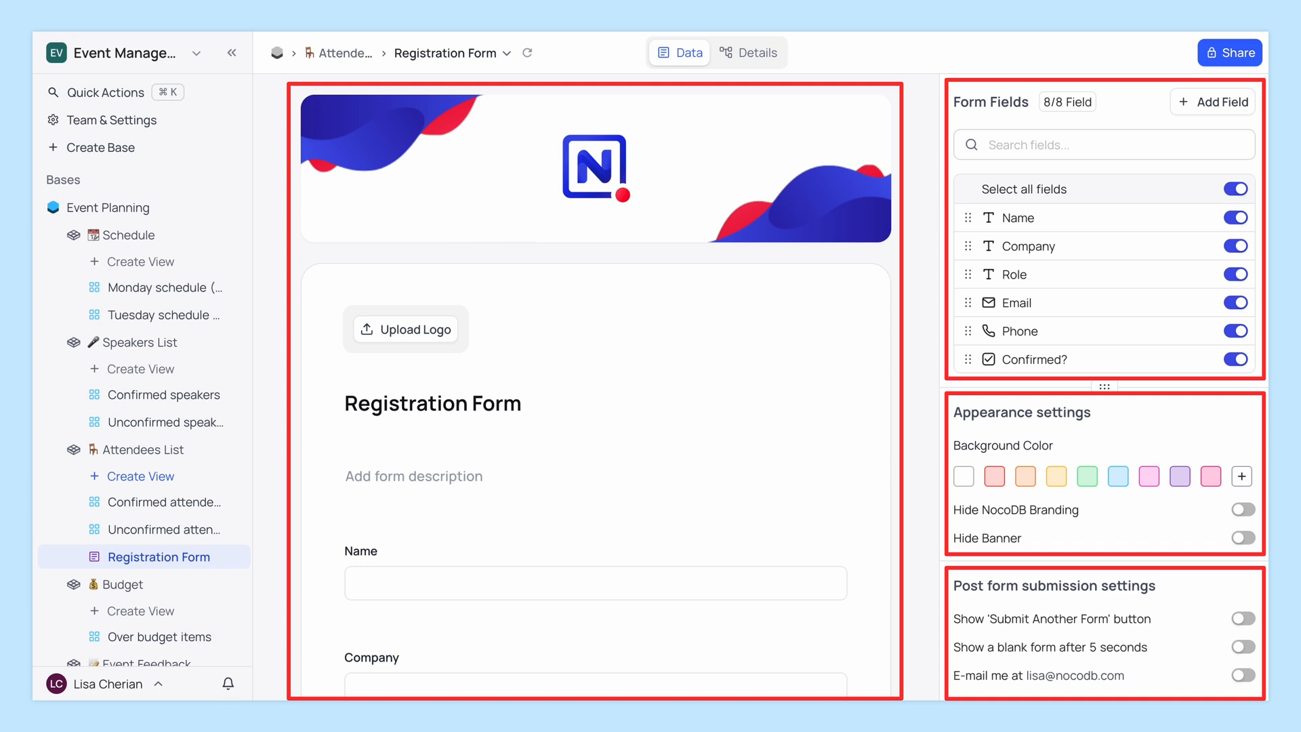
scroll("down", 3)
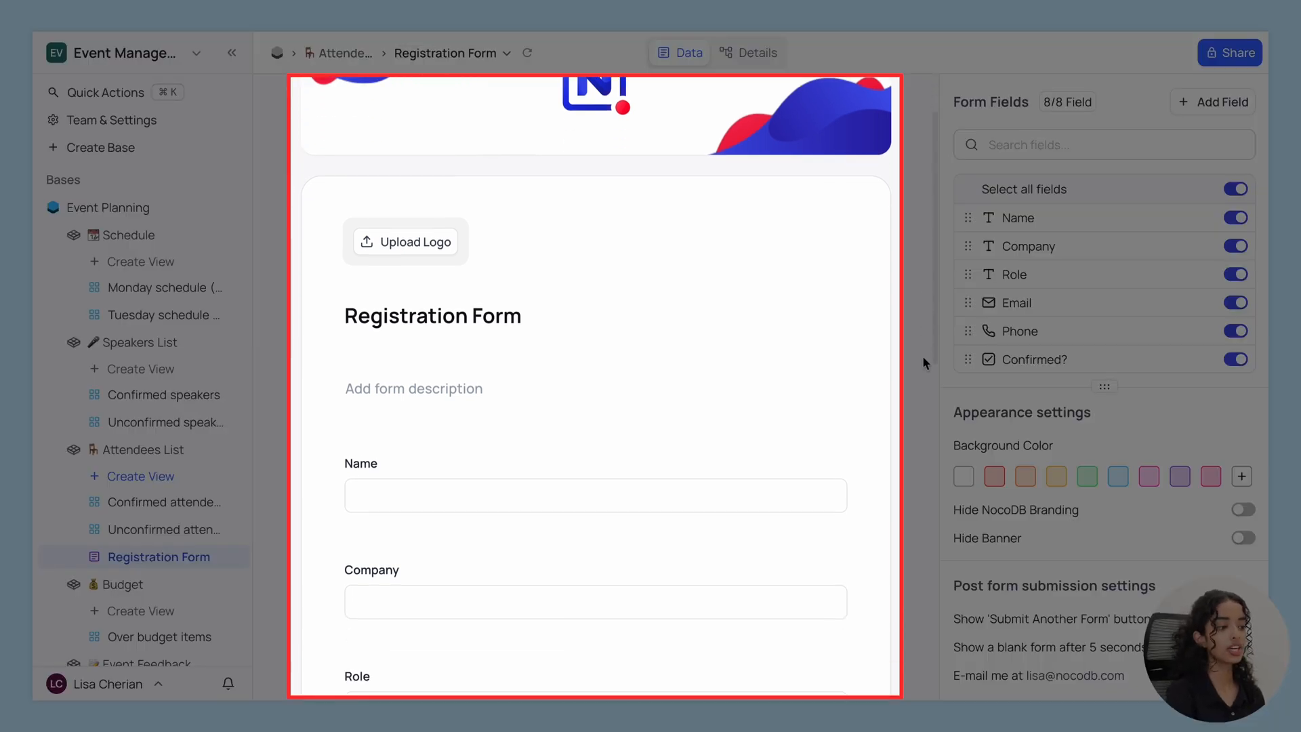
scroll("down", 3)
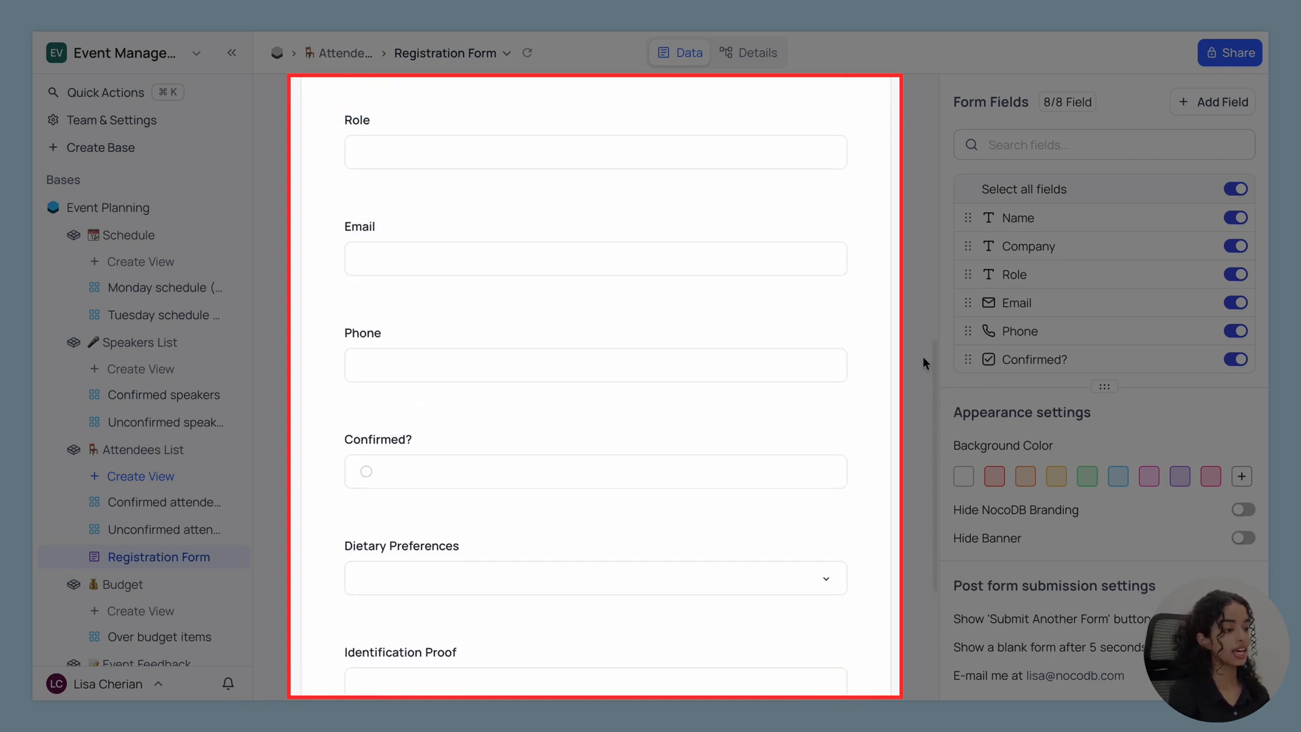
scroll("up", 3)
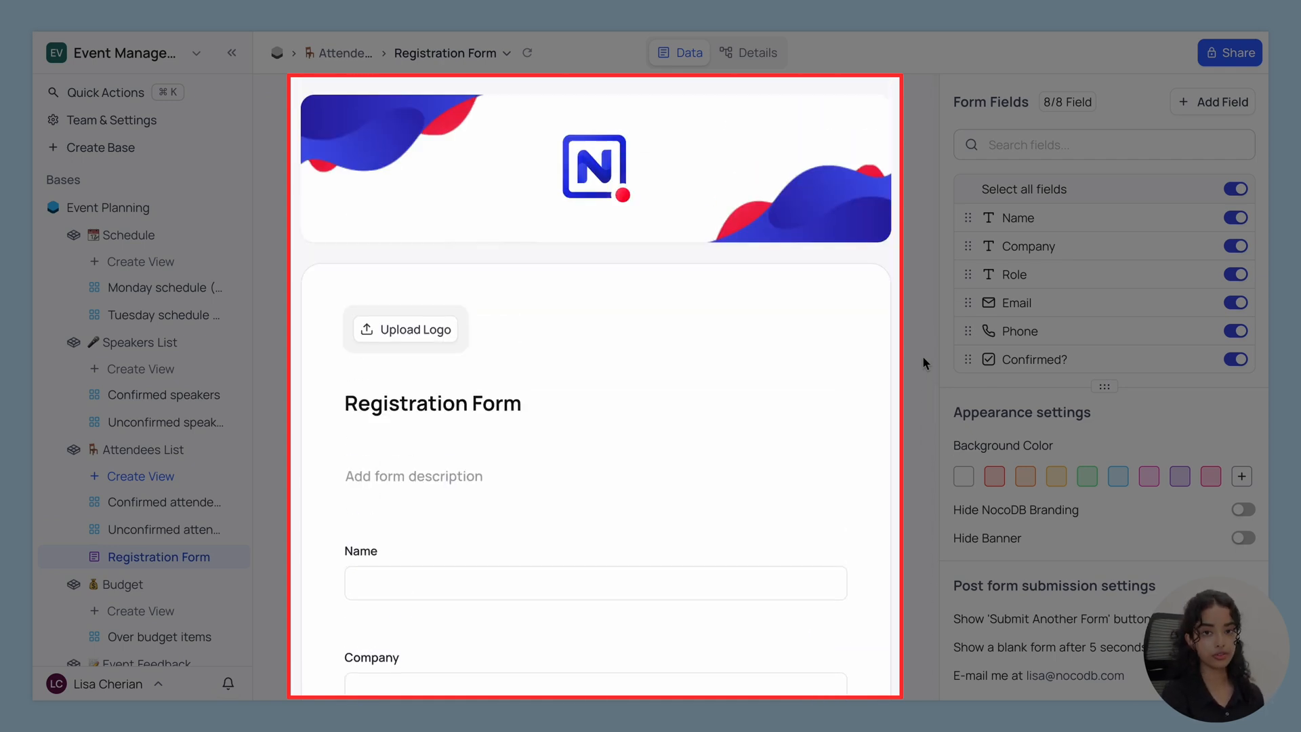
mouse_move(825, 222)
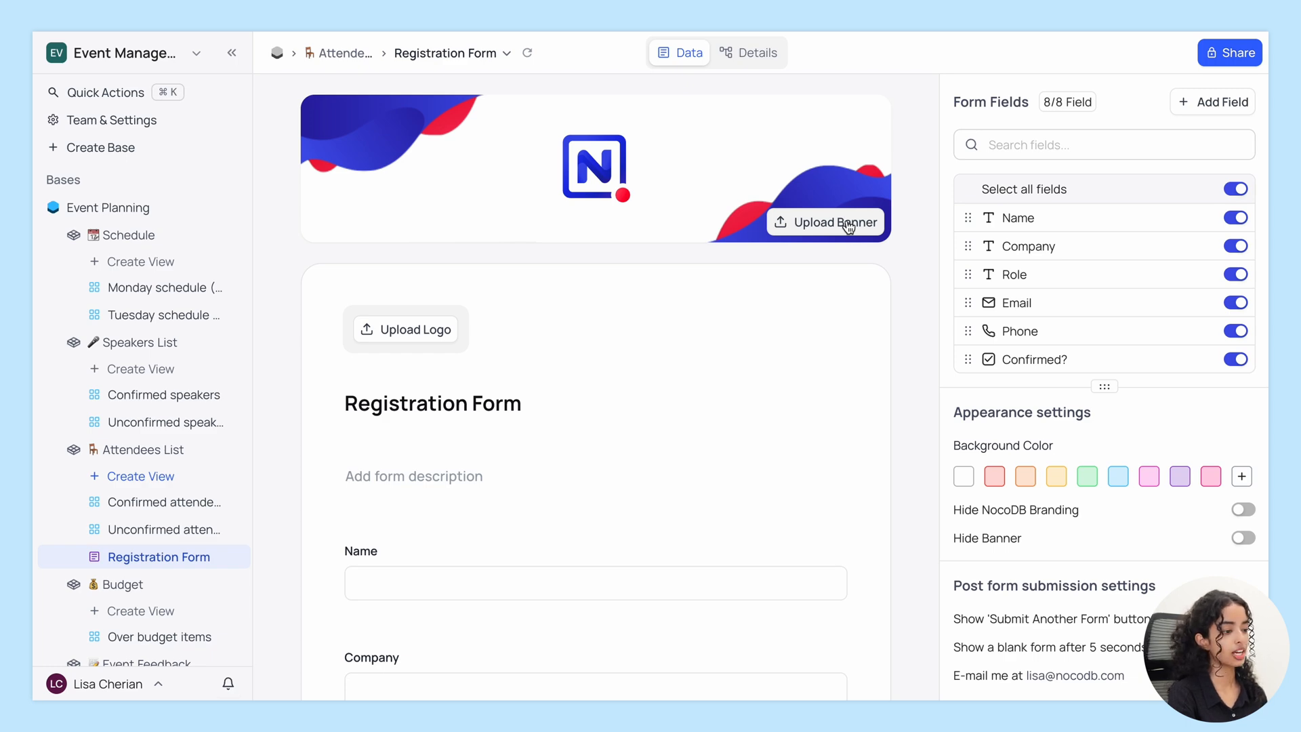
mouse_move(421, 330)
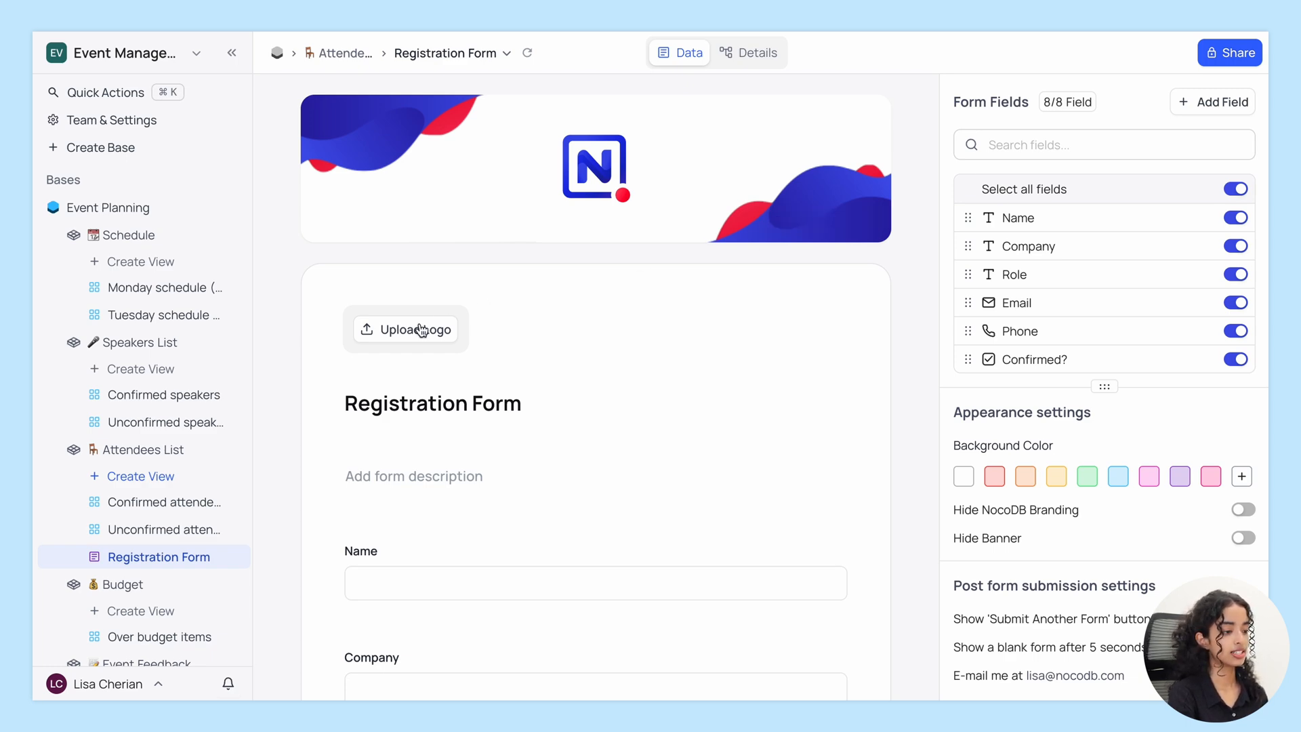
Step: Upload 'nocodb logo.png' as the form's logo and save the crop
left_click(405, 329)
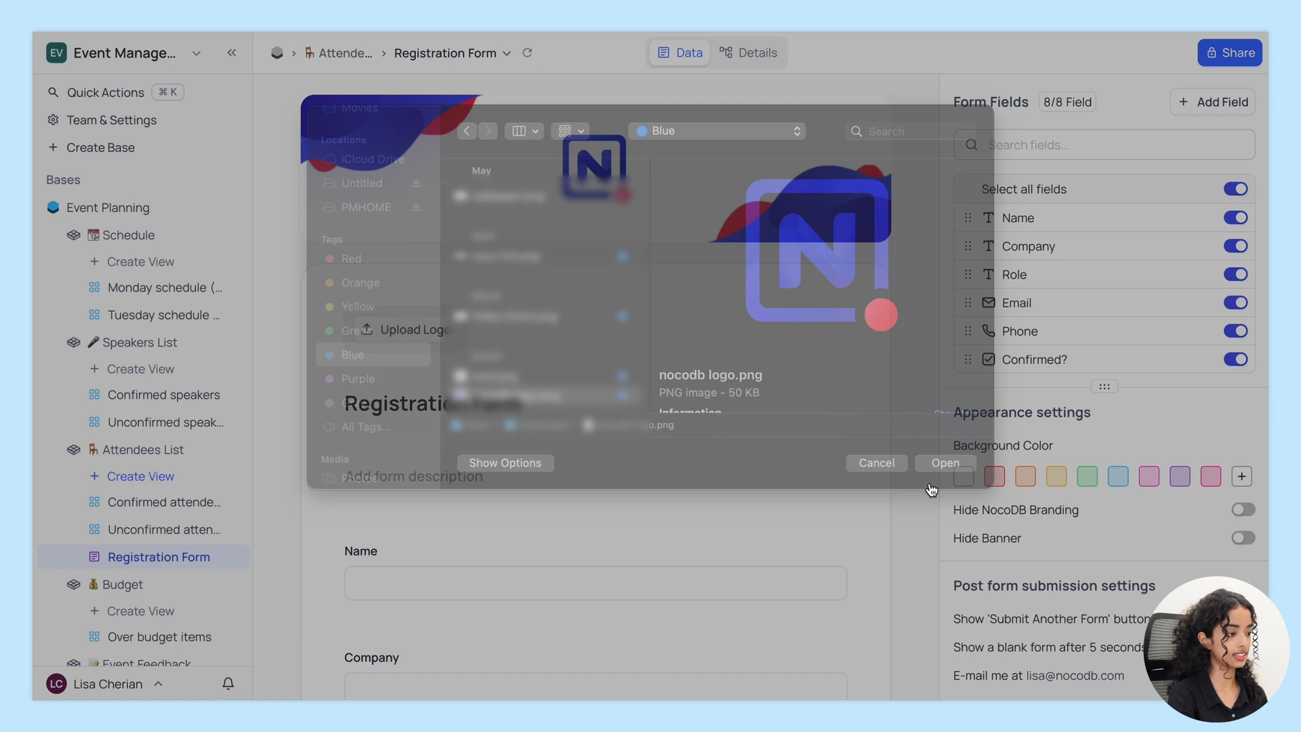
left_click(944, 462)
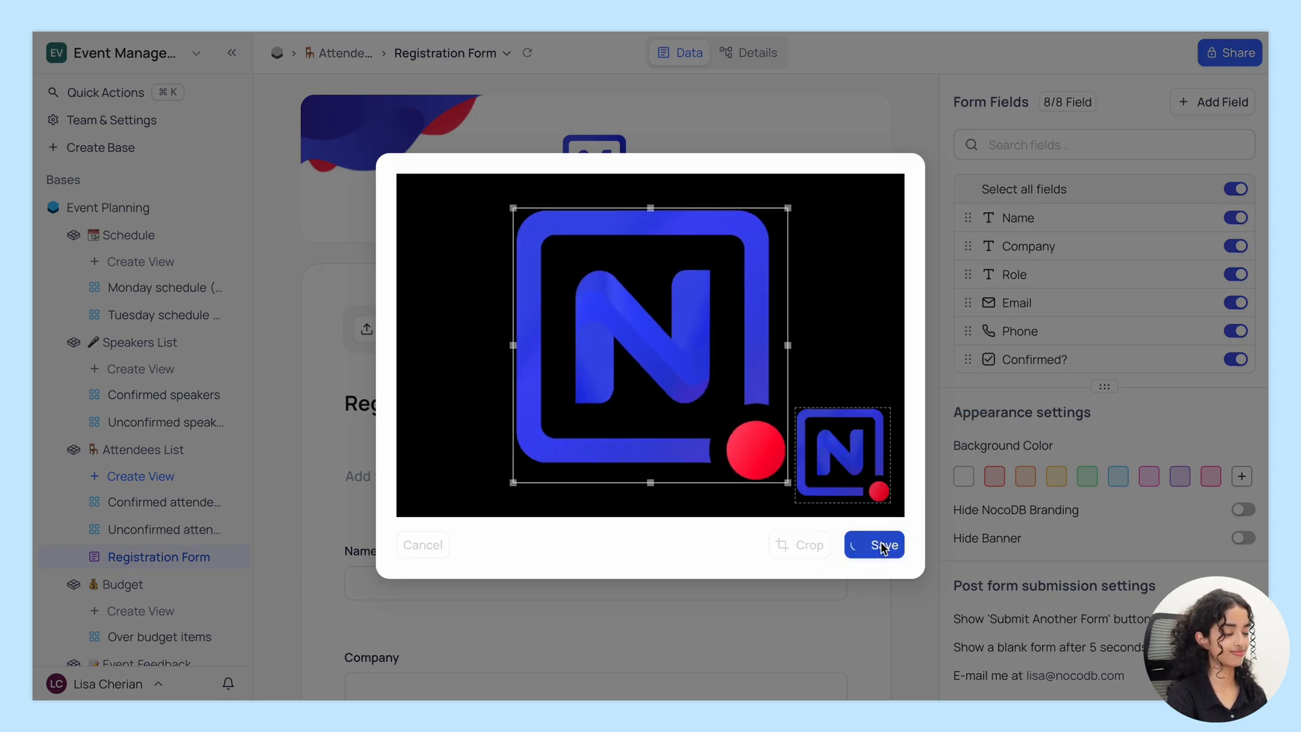
left_click(873, 545)
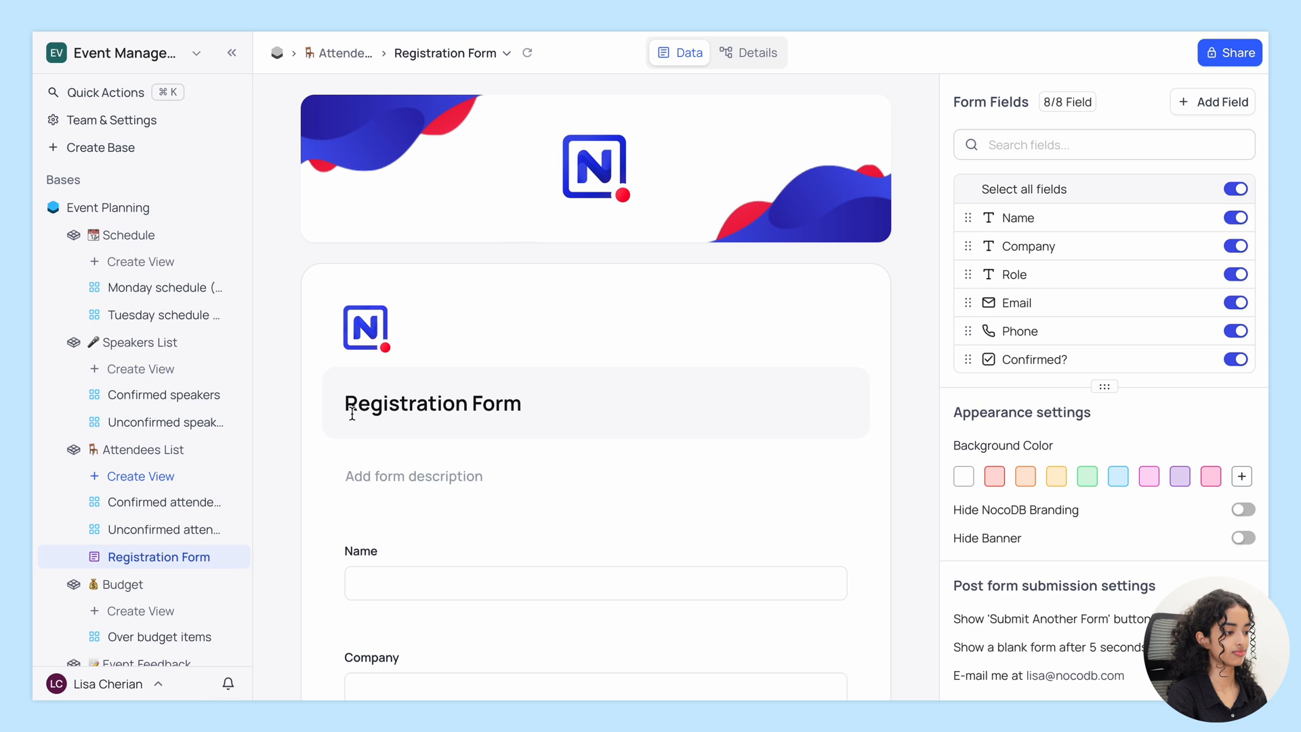
Step: Title the form 'Event Registration Form' and add a thank-you welcome description with highlights
type("Event")
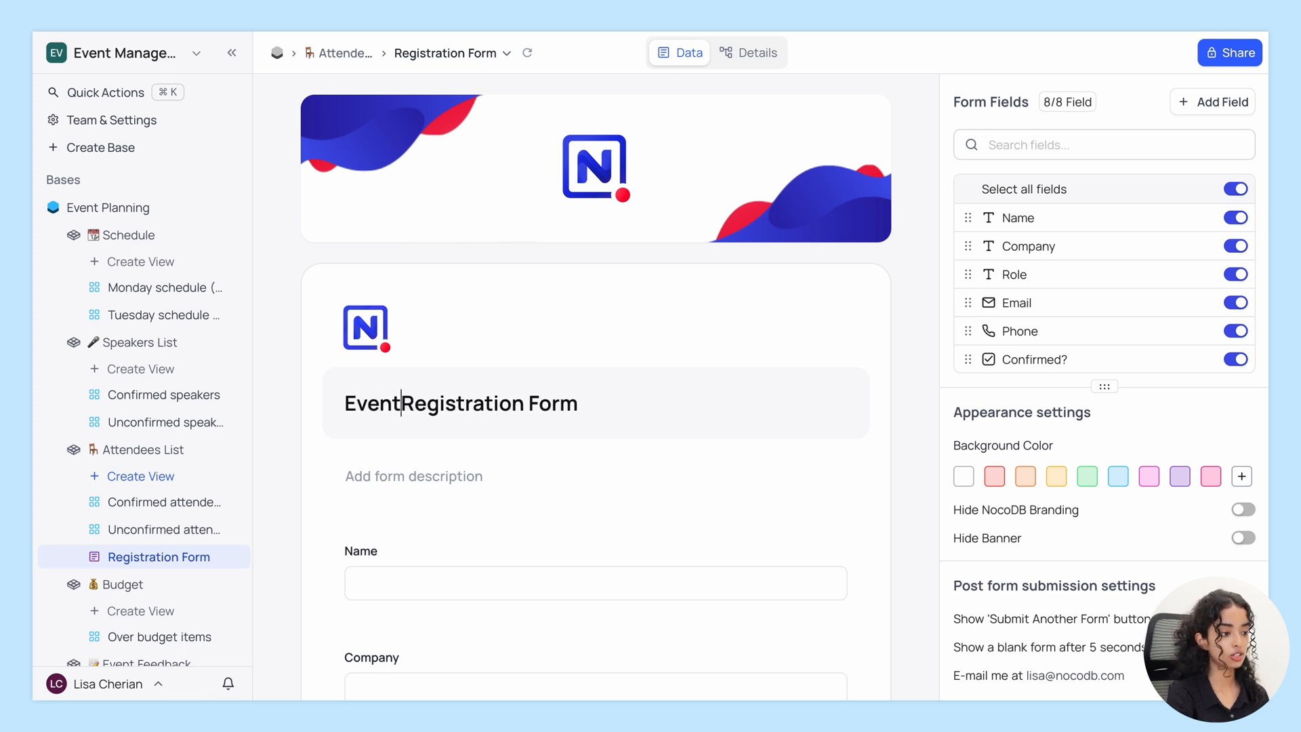
type("Than")
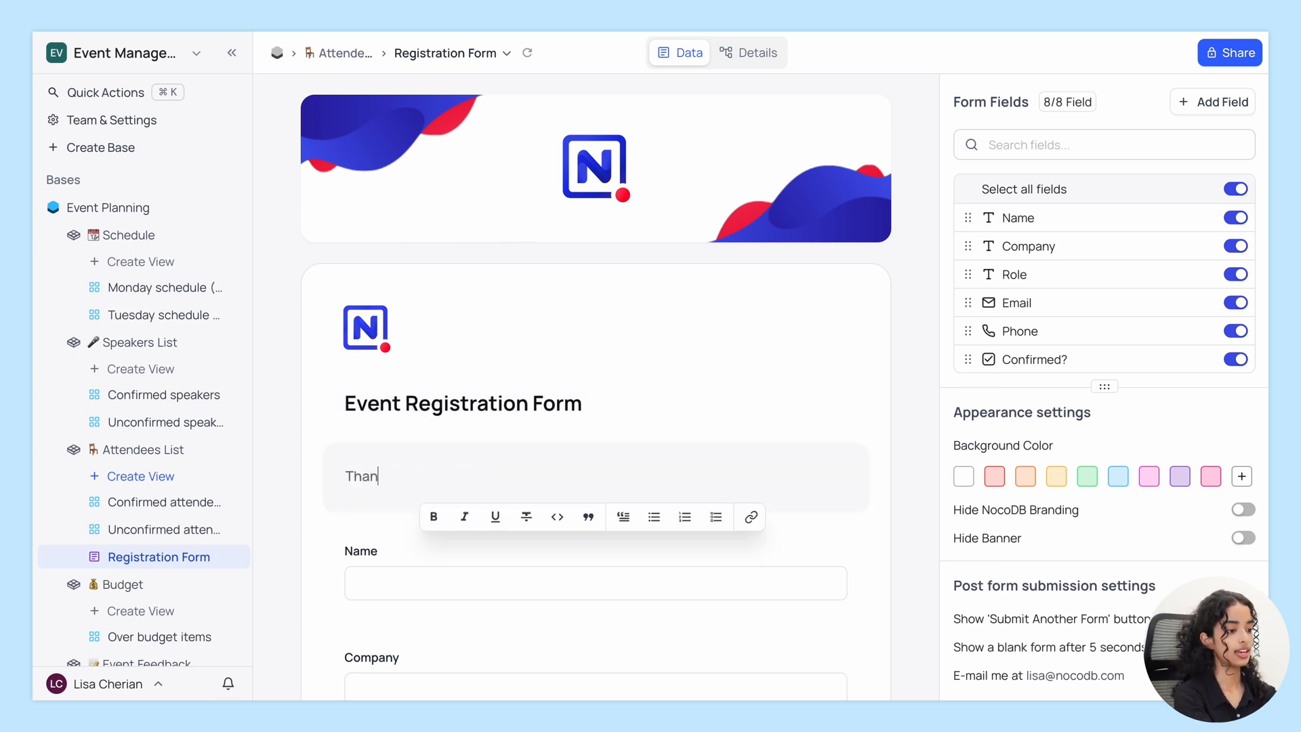
type("k you for your in")
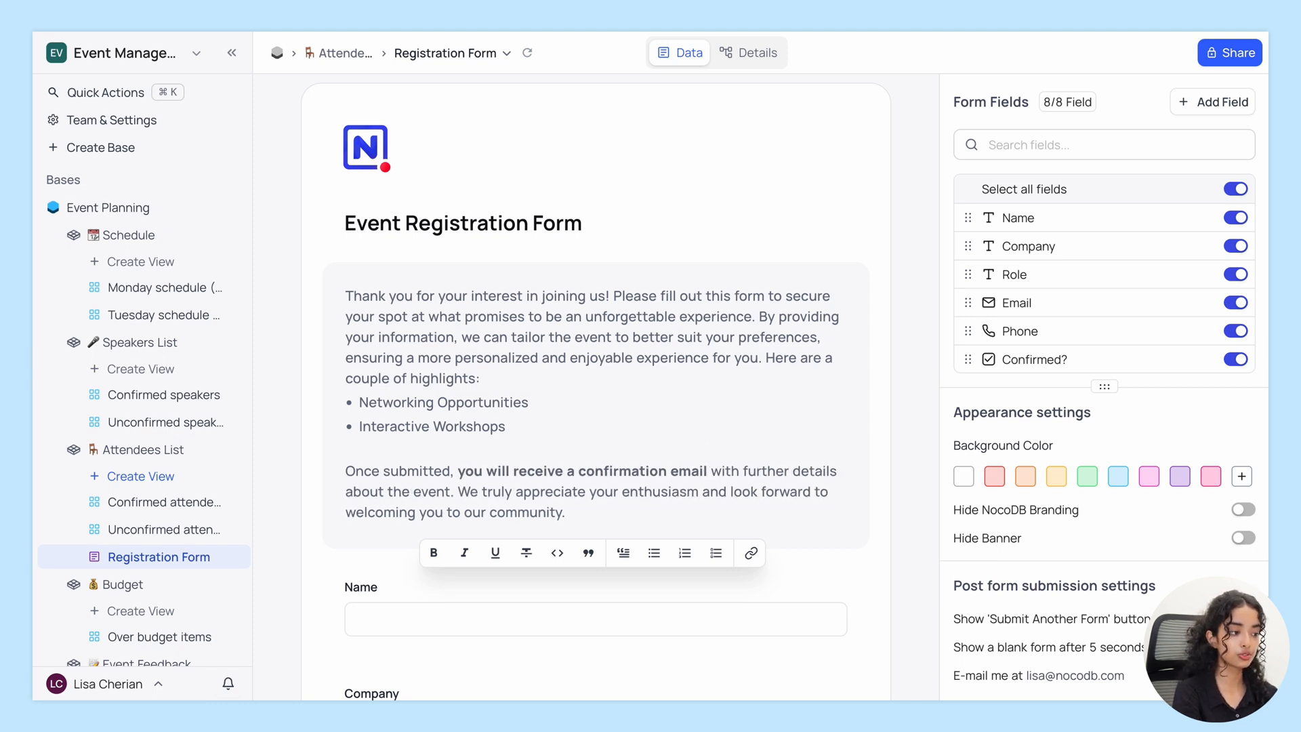
mouse_move(433, 552)
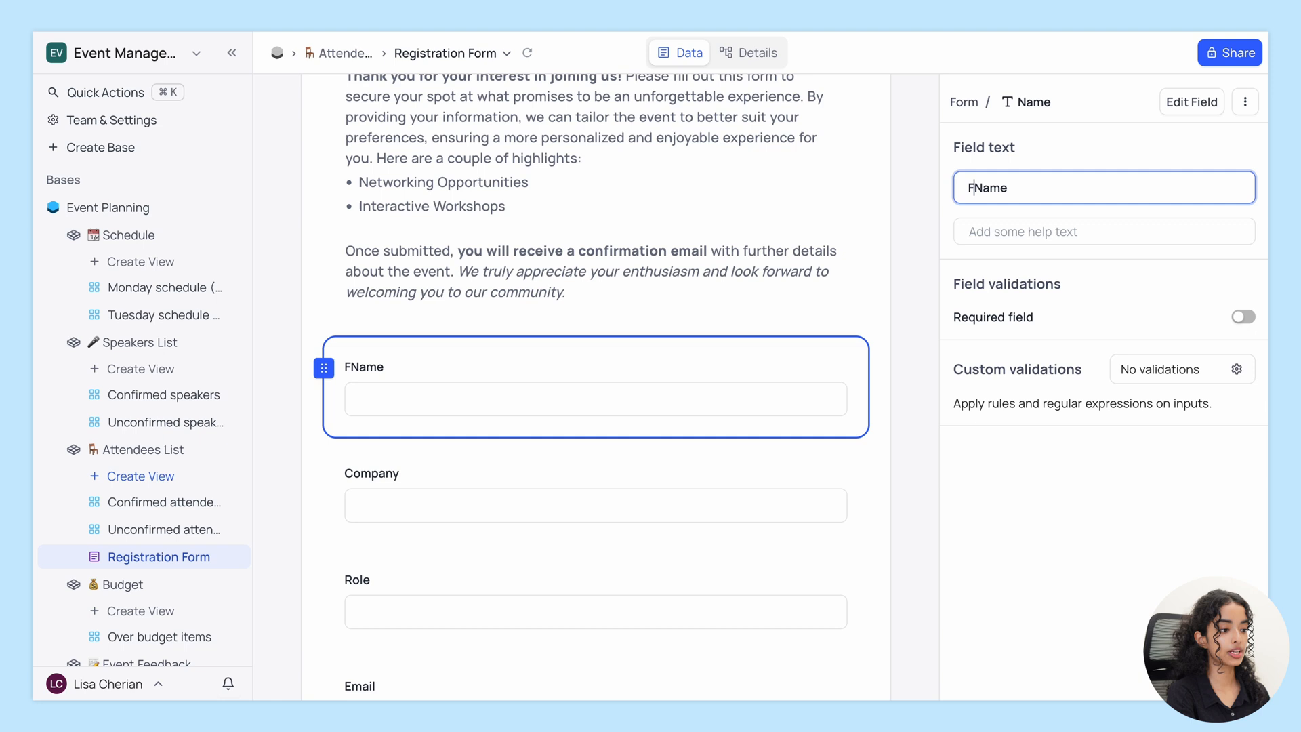
Step: Relabel Name as 'Full Name', add Title Case help text, and make it required
type("Full Name")
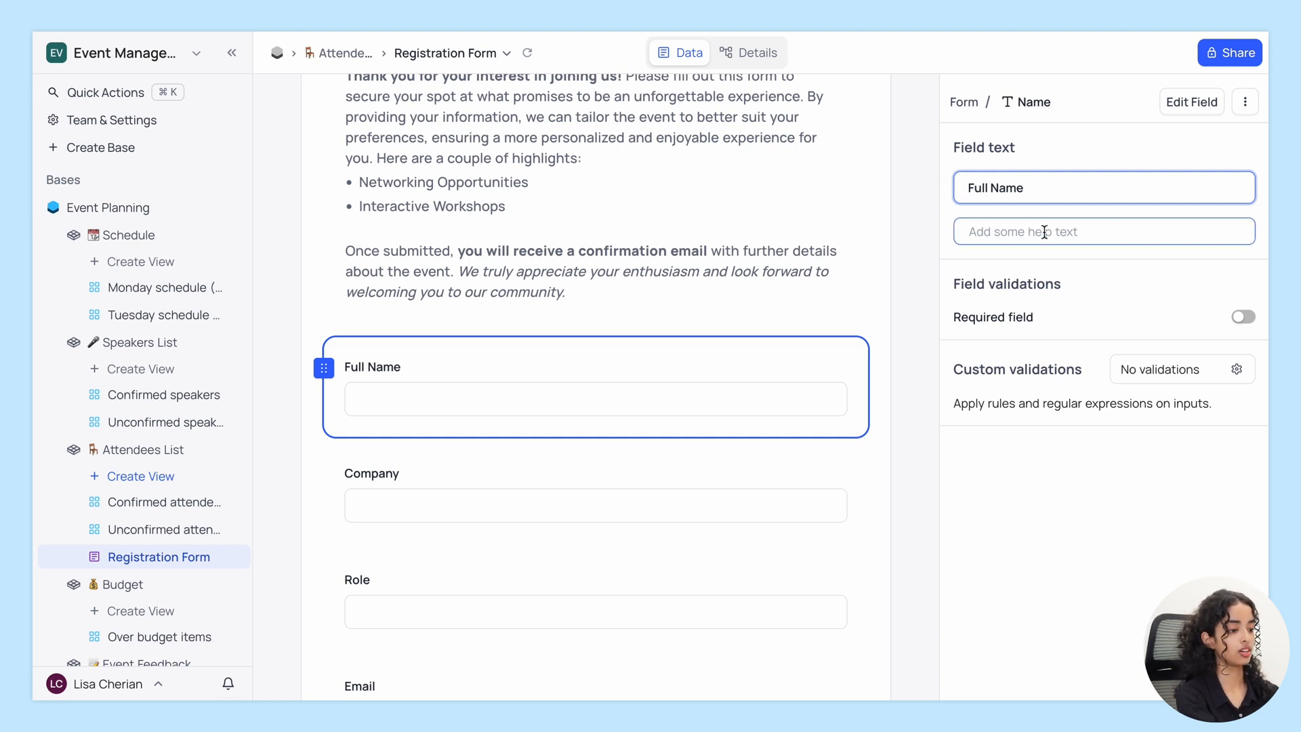
type("Please enter your full name in T")
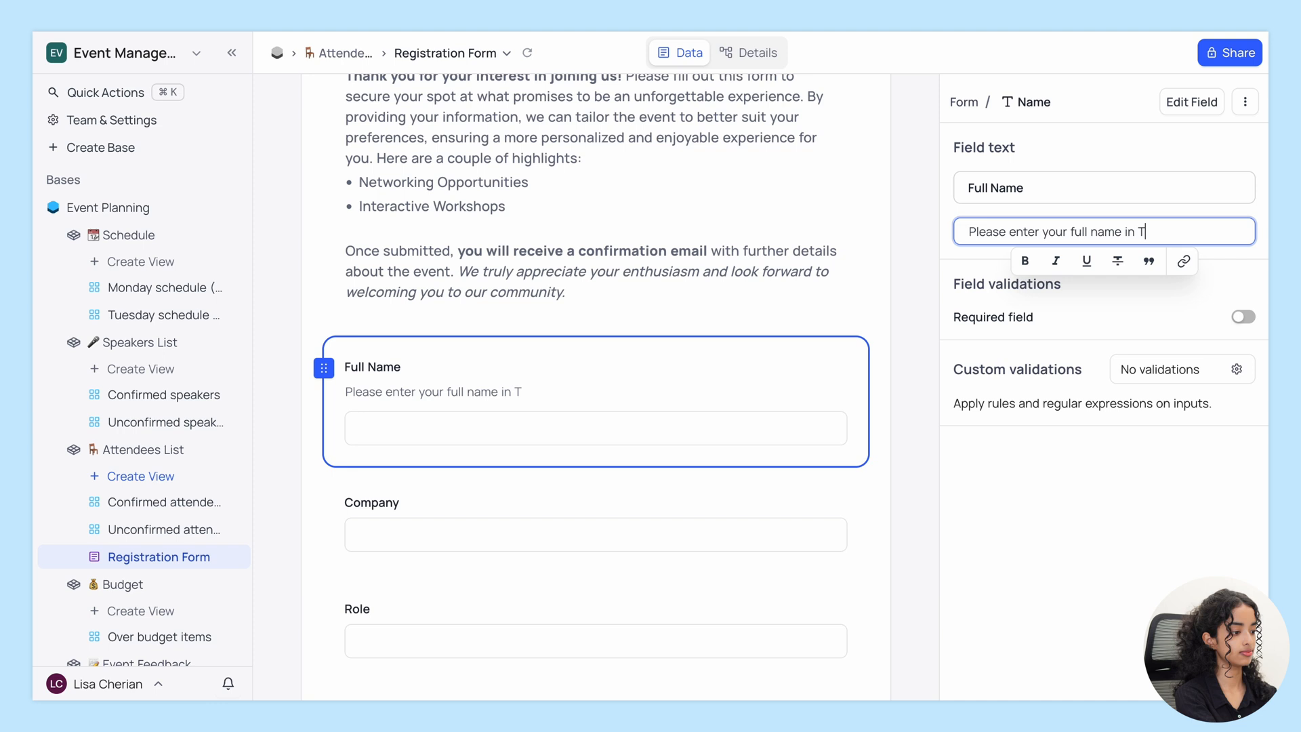
type("itle Case")
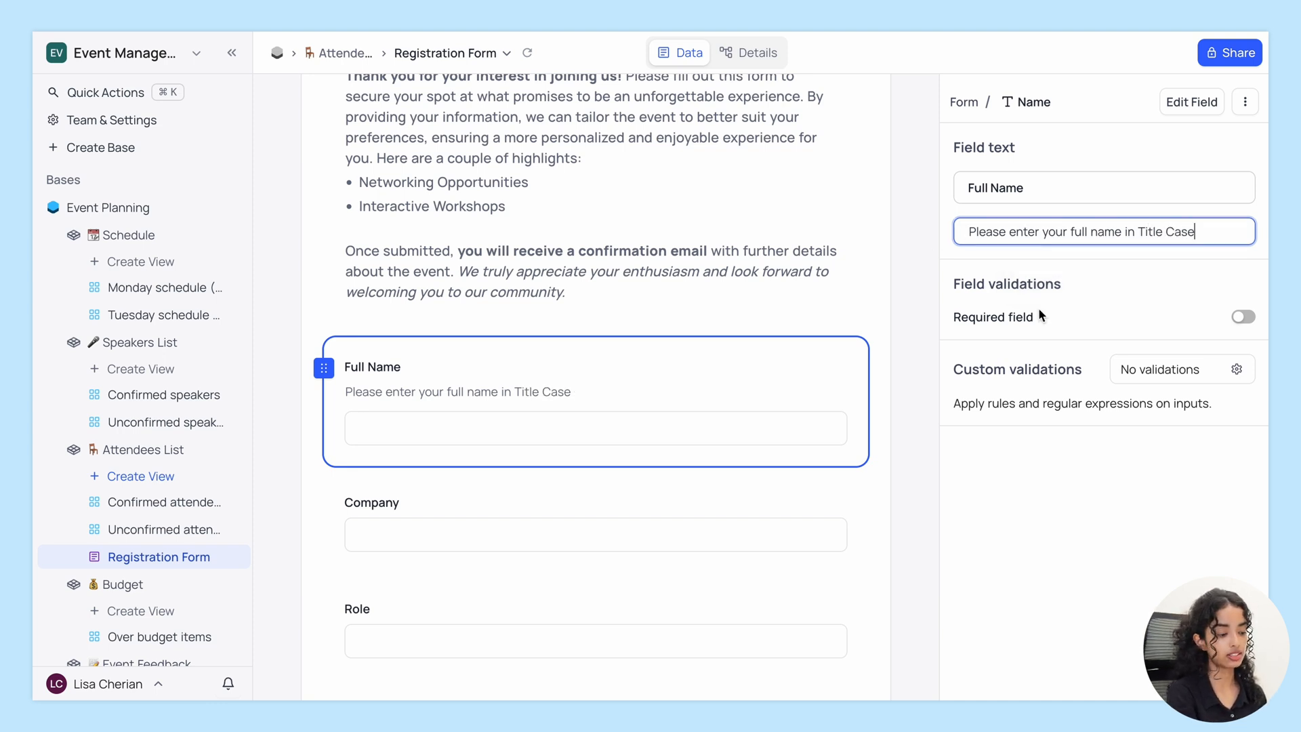
left_click(1242, 316)
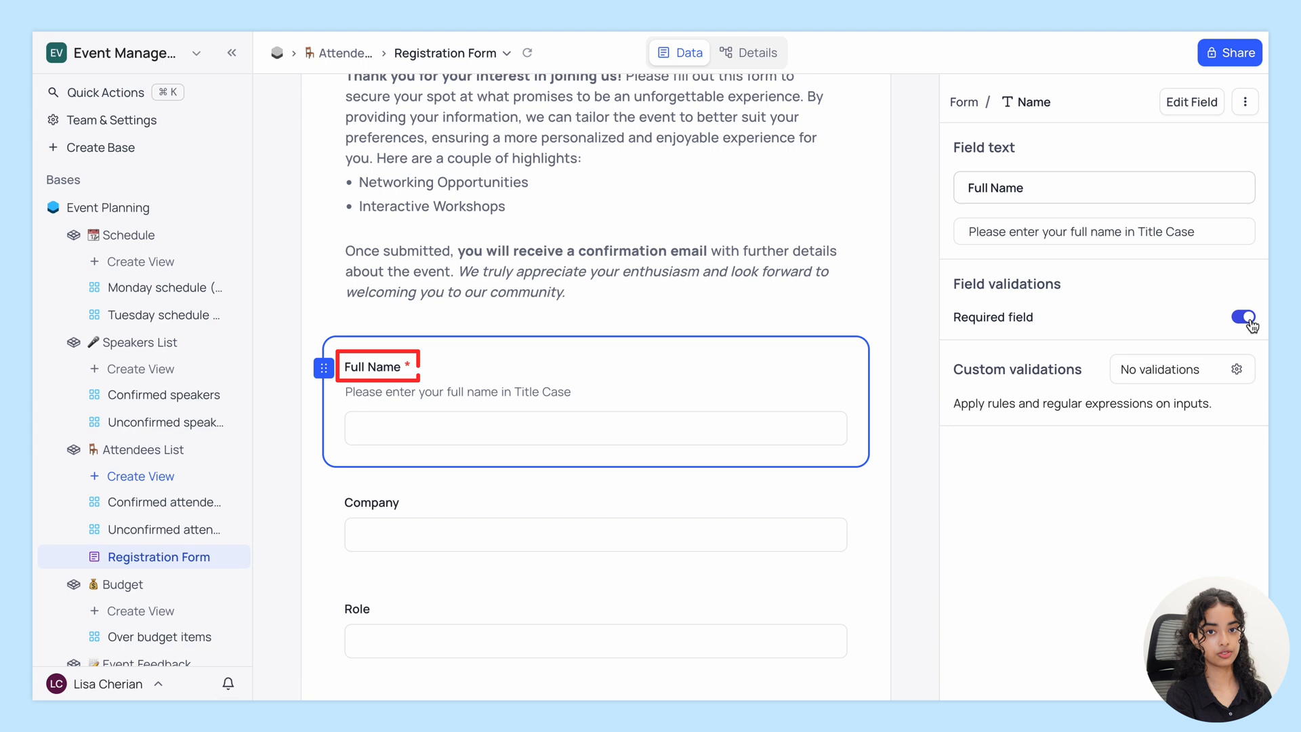
mouse_move(454, 369)
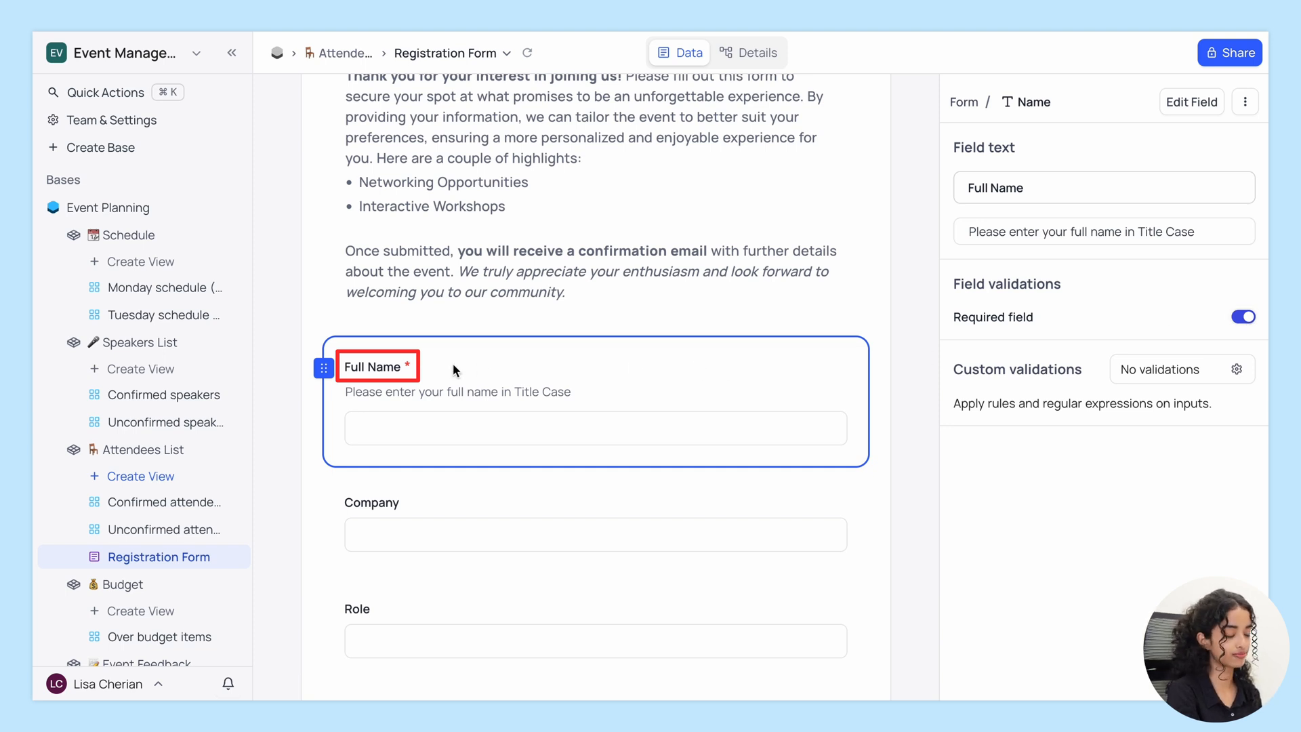
mouse_move(892, 360)
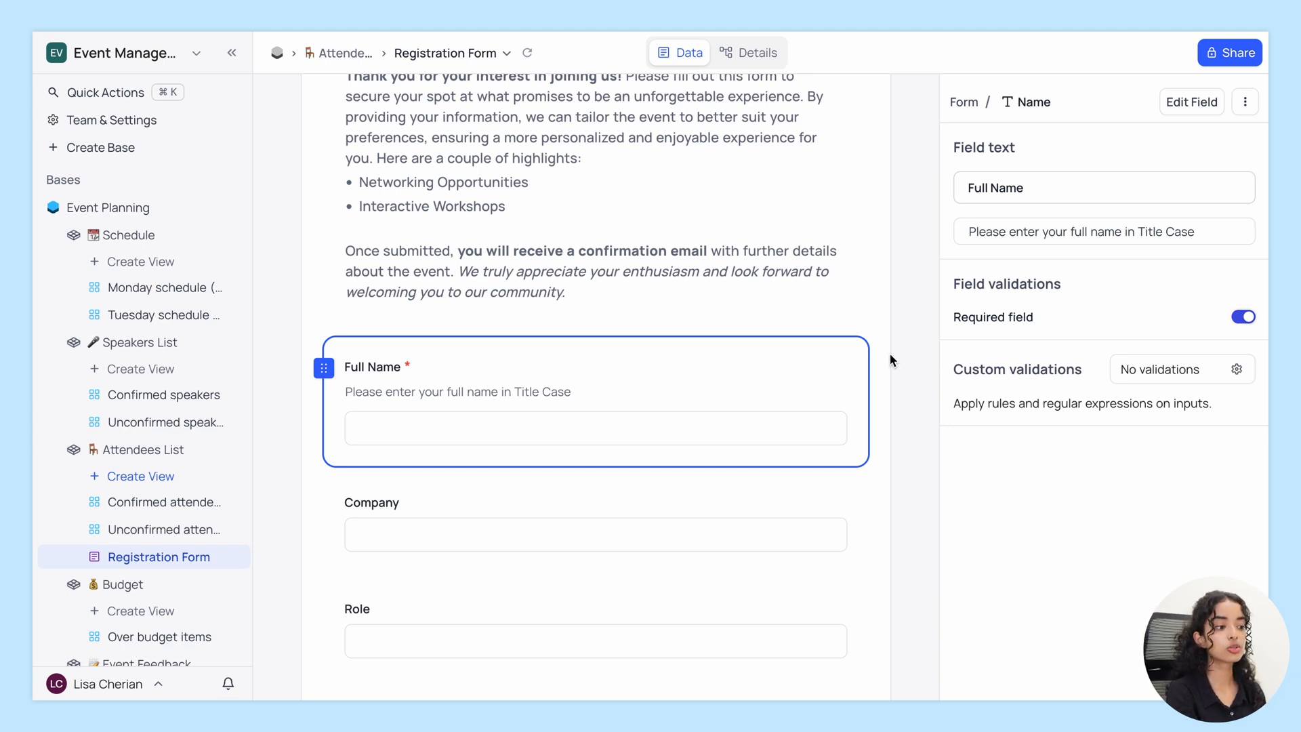
mouse_move(1098, 378)
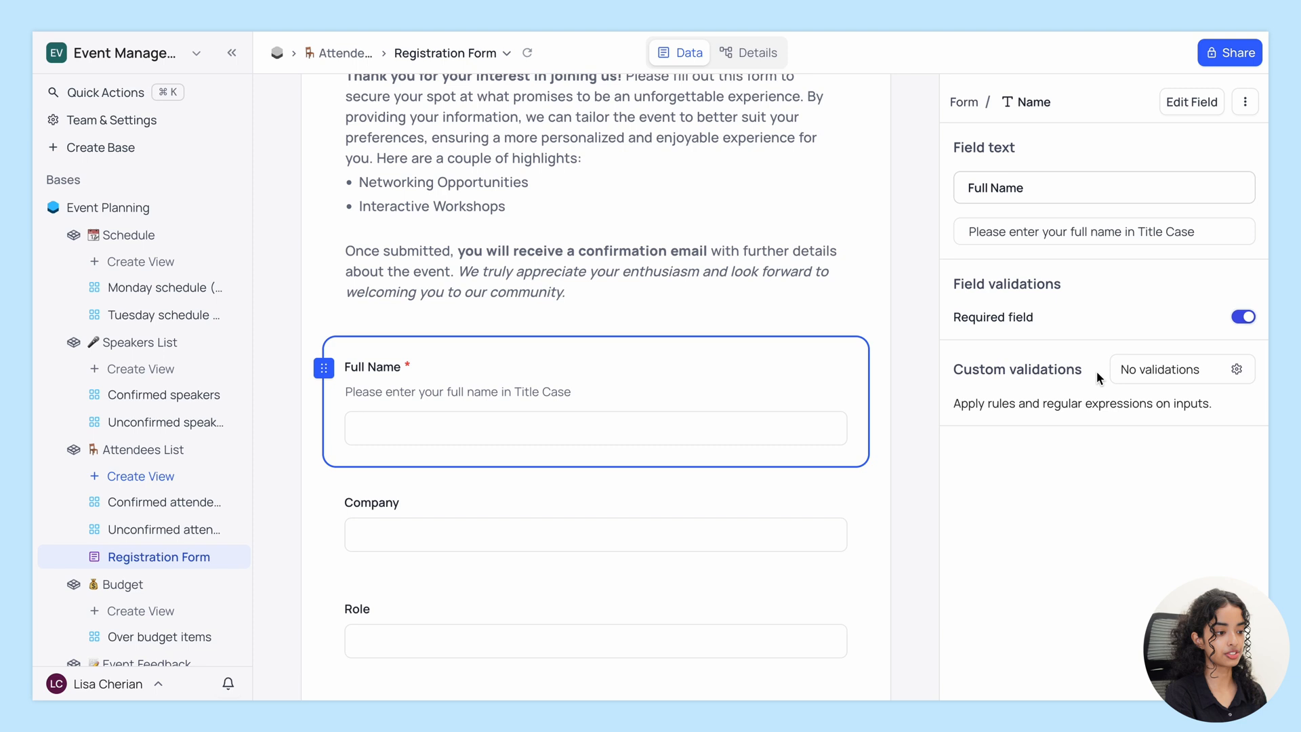
mouse_move(1087, 380)
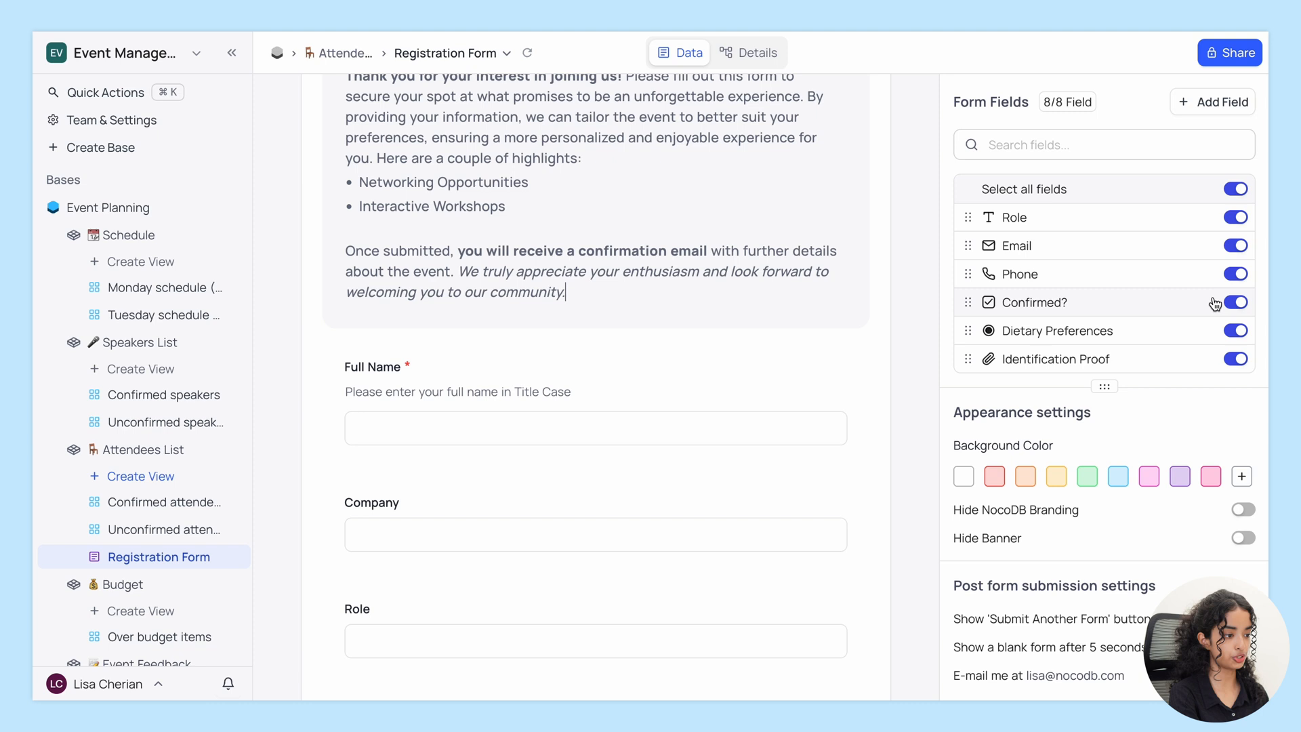
left_click(1234, 302)
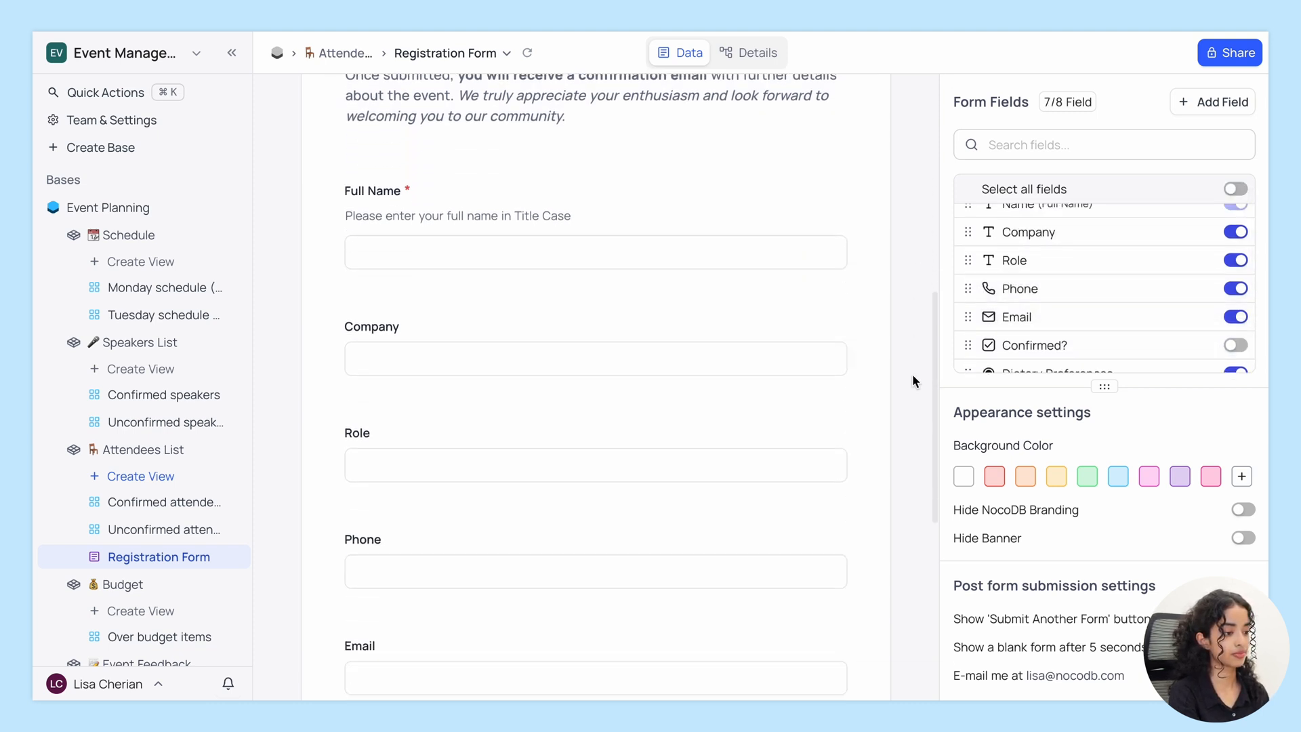
Step: Add a Membership Status single-select (Member, Non-Member, VIP Member, Guest) shown as a list
left_click(1212, 101)
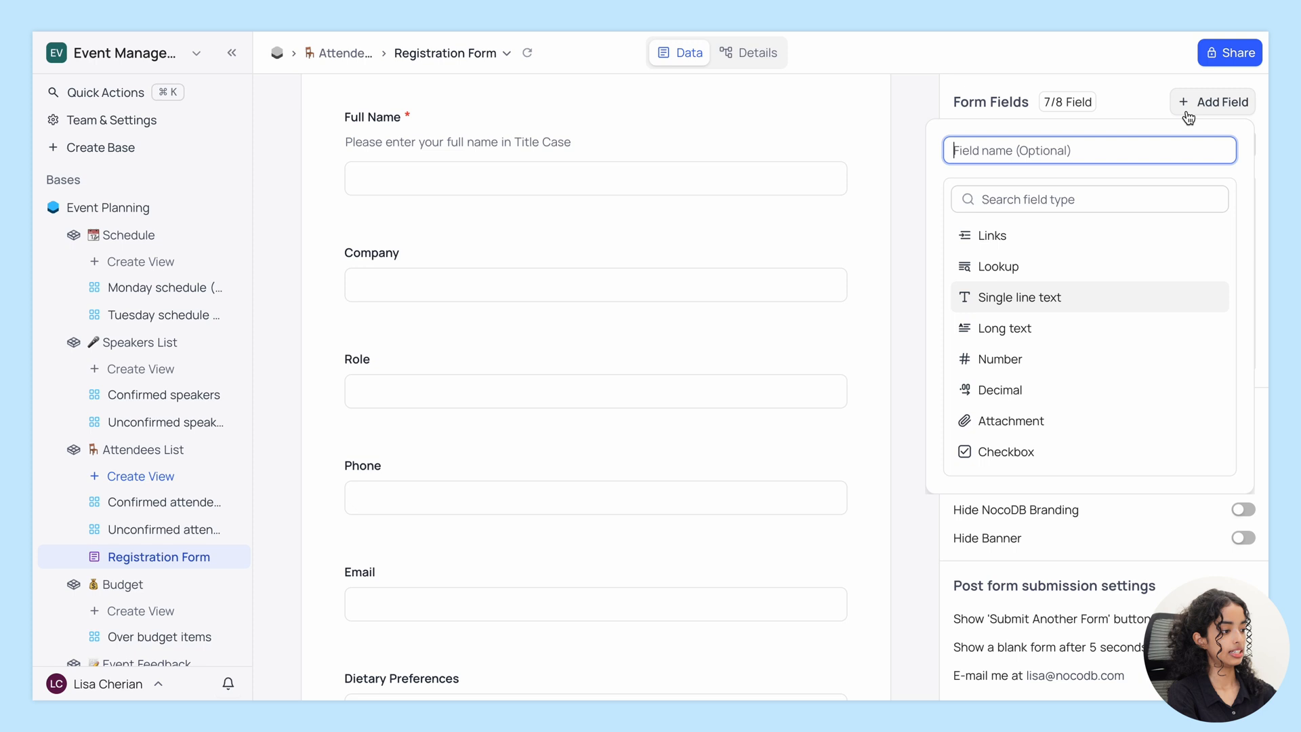
type("Membership Status")
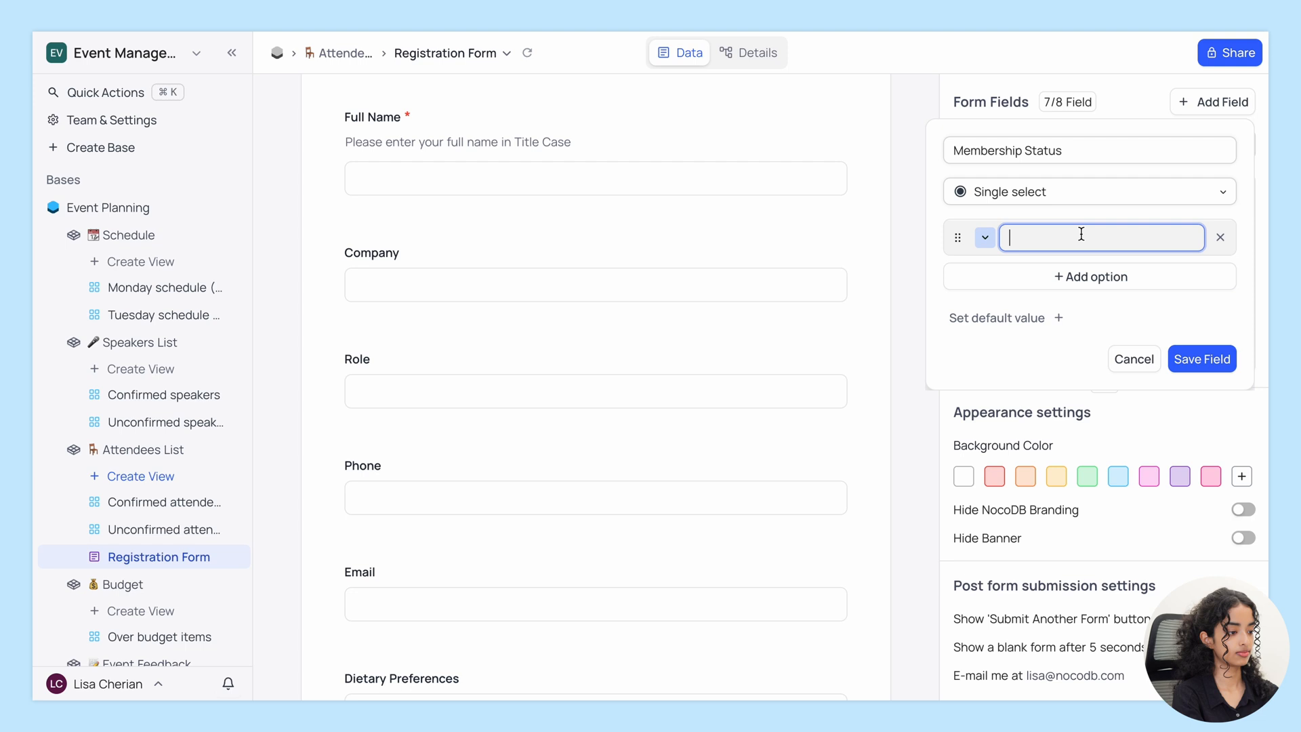
type("Guea")
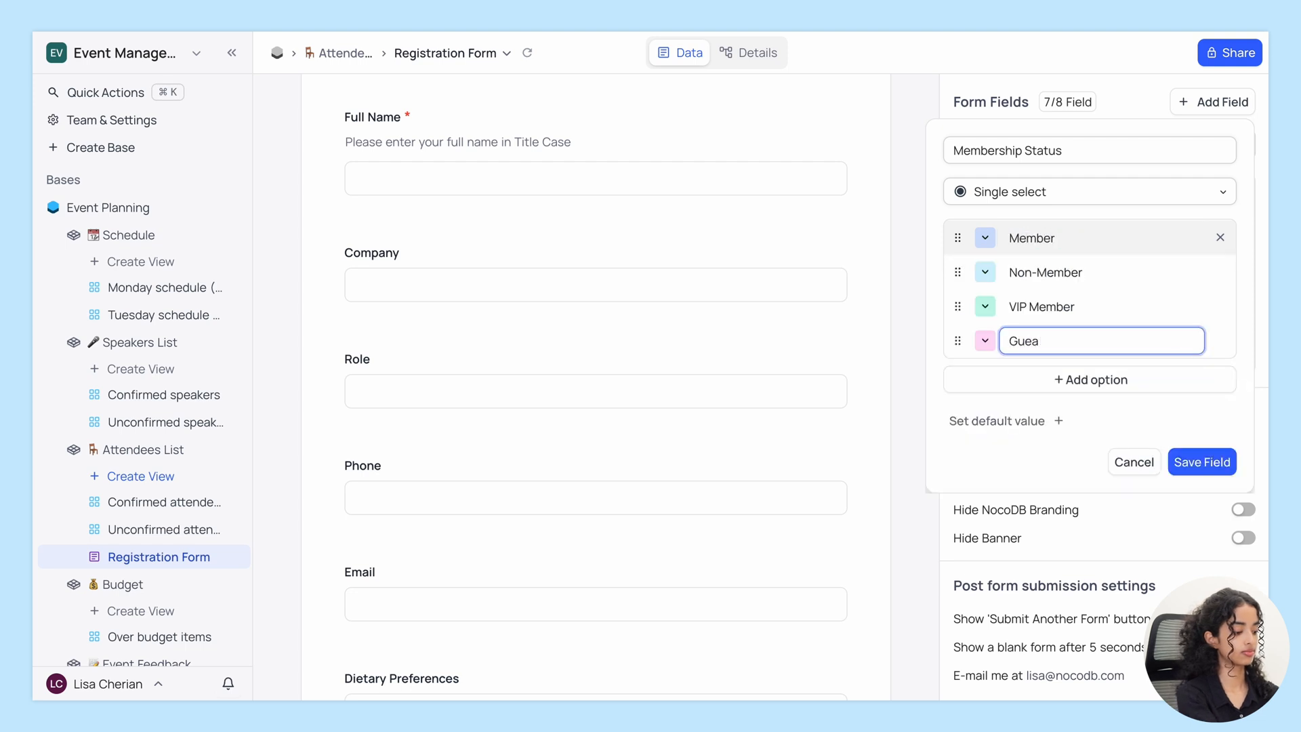
left_click(1201, 462)
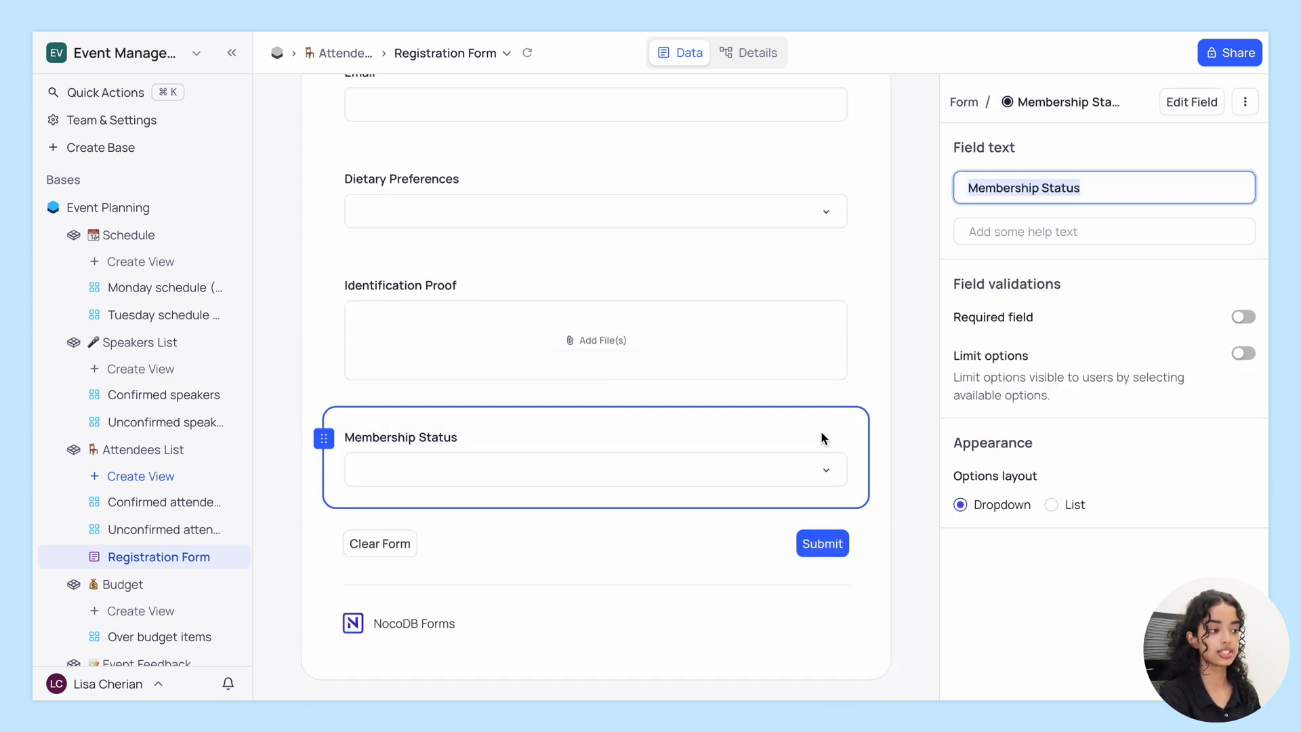
left_click(594, 469)
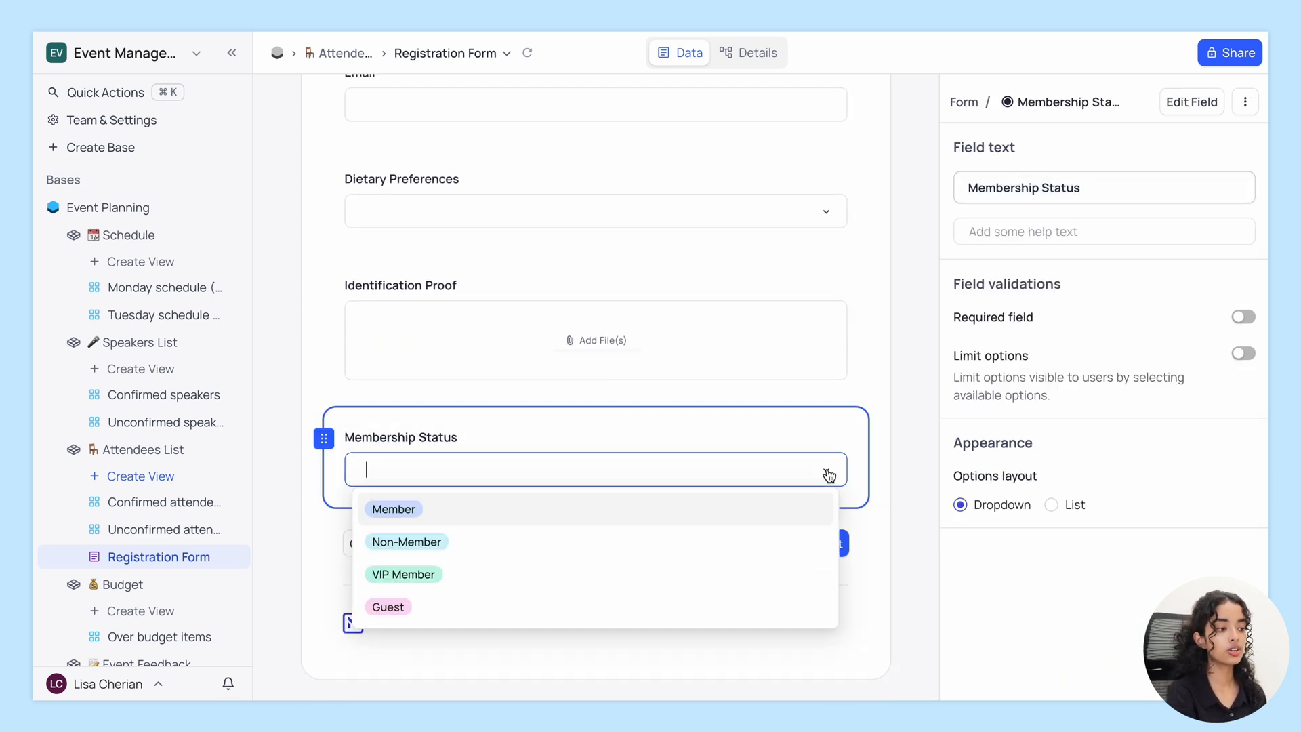
left_click(1050, 504)
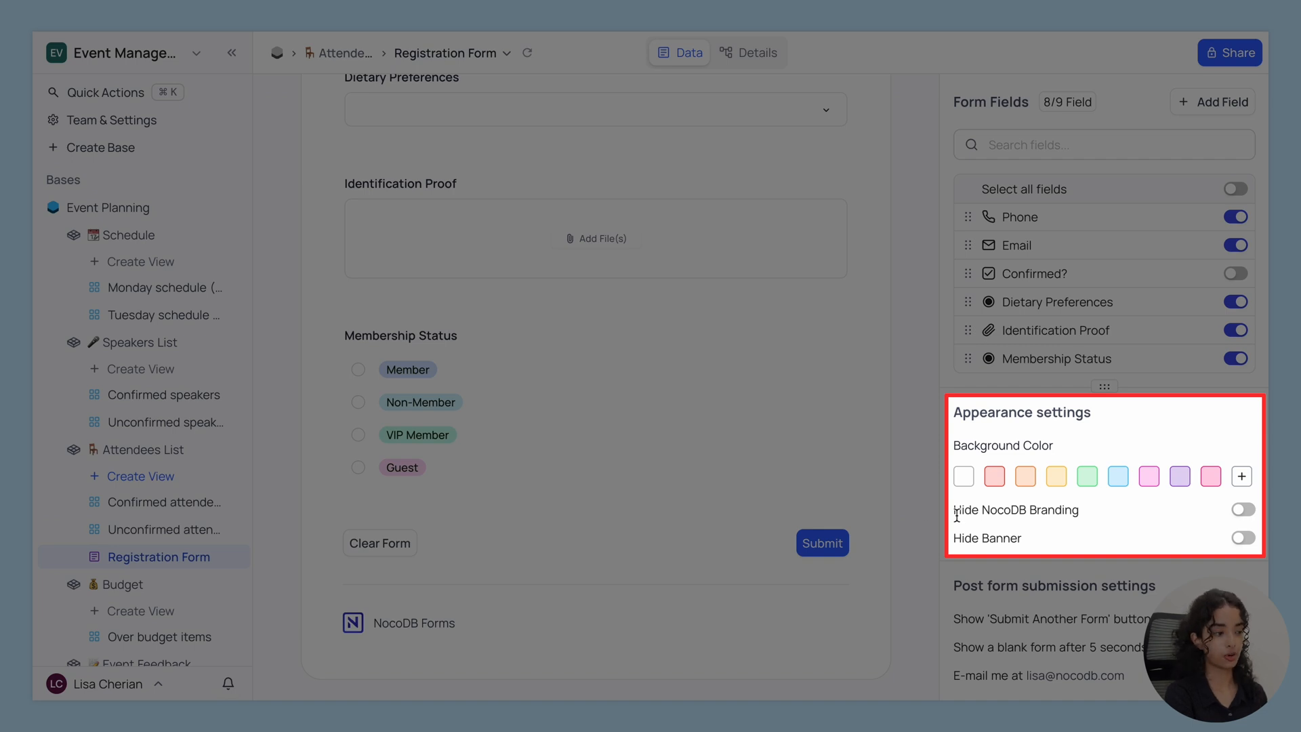
Step: Give the form a light blue background, toggling NocoDB branding off and back on
left_click(1117, 476)
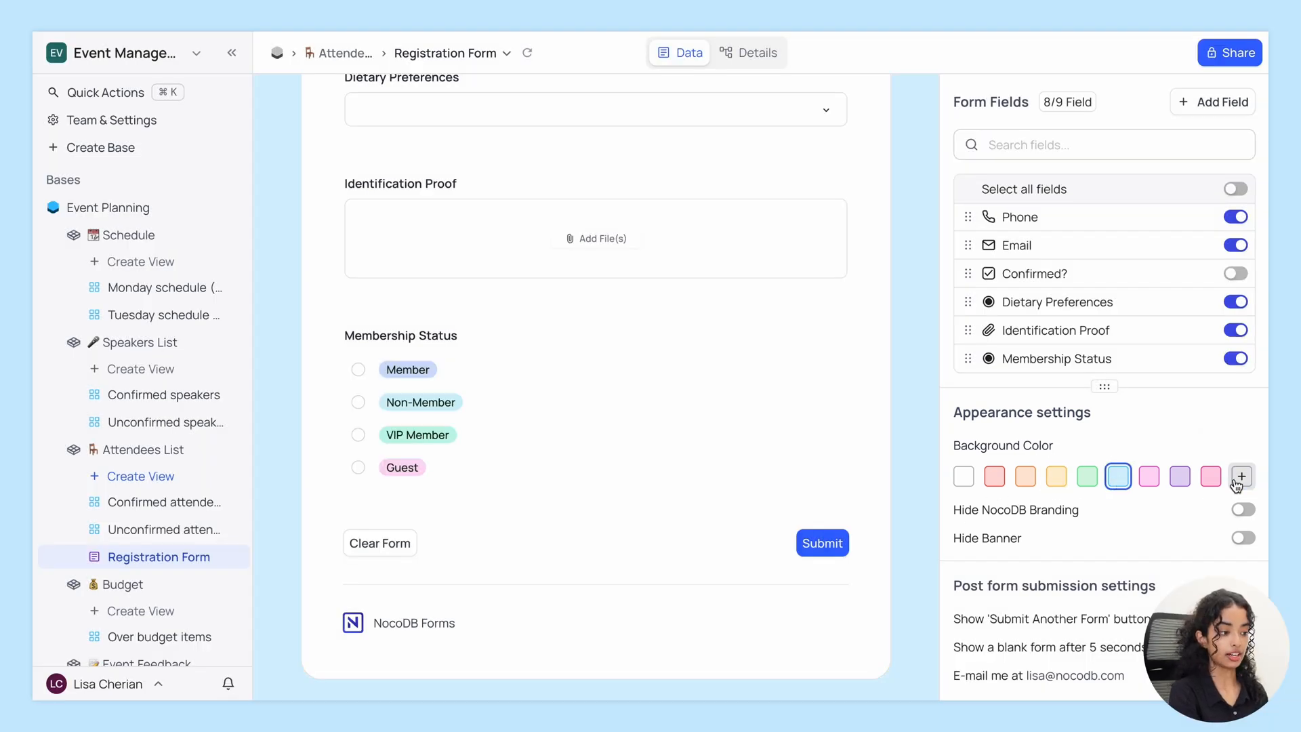
left_click(1241, 476)
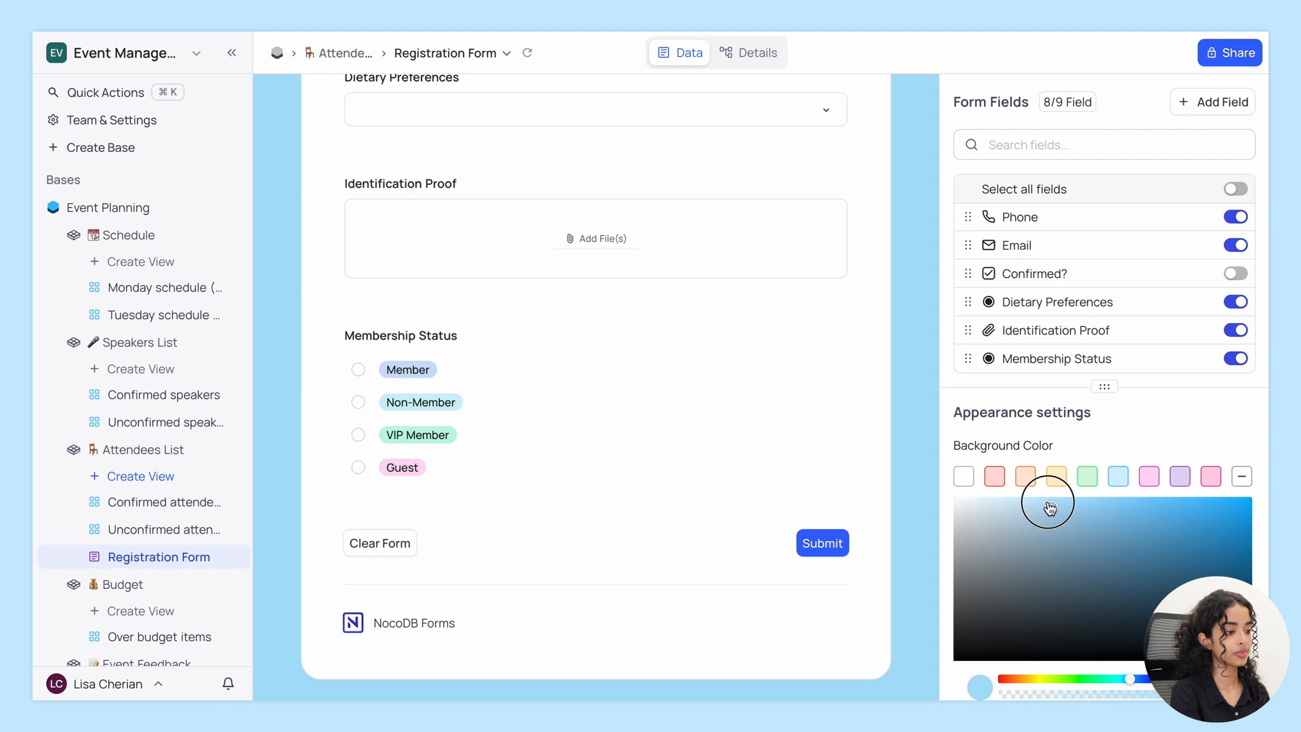
left_click(1241, 476)
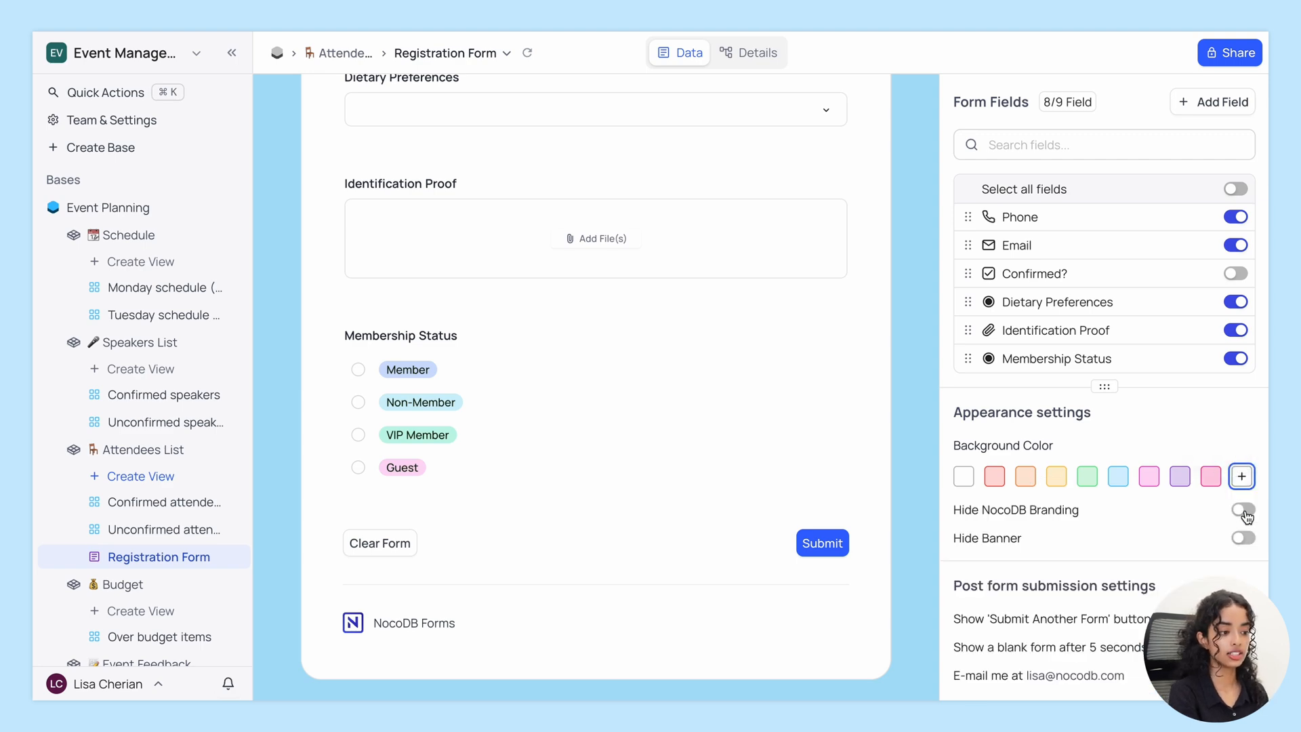
left_click(1242, 509)
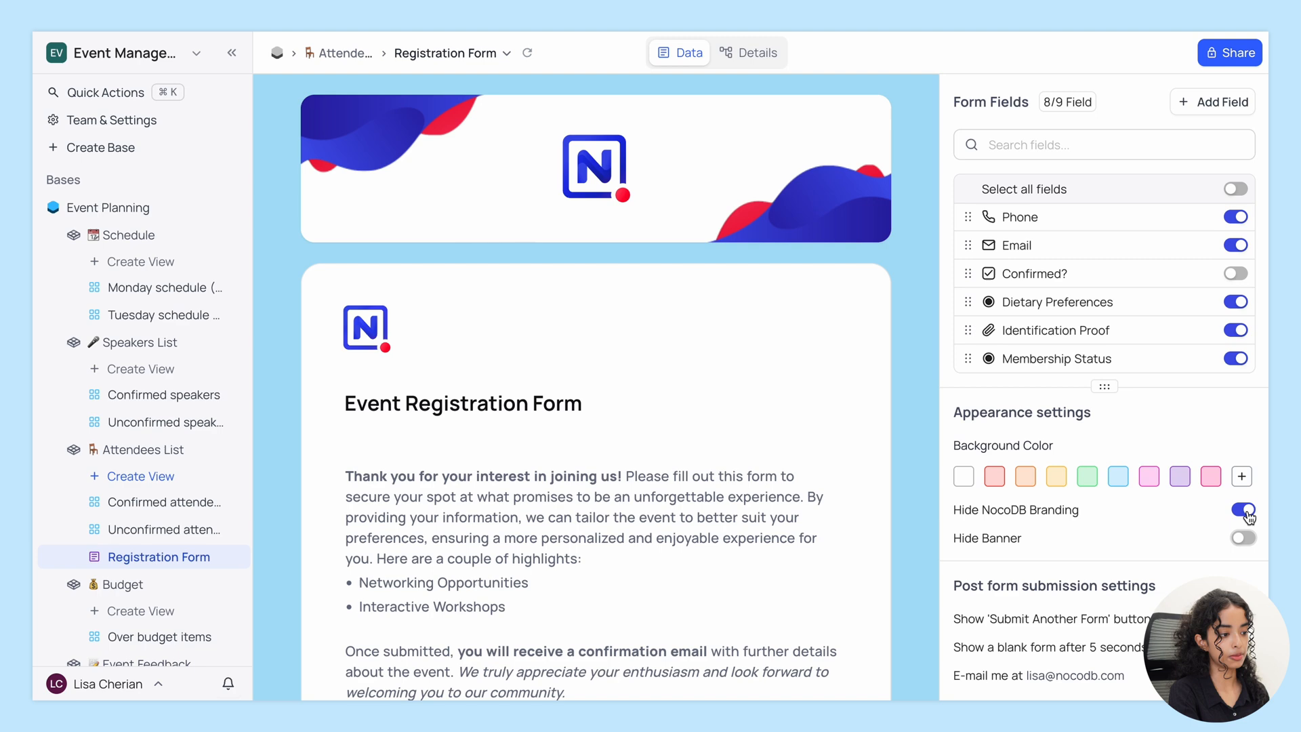
left_click(1241, 510)
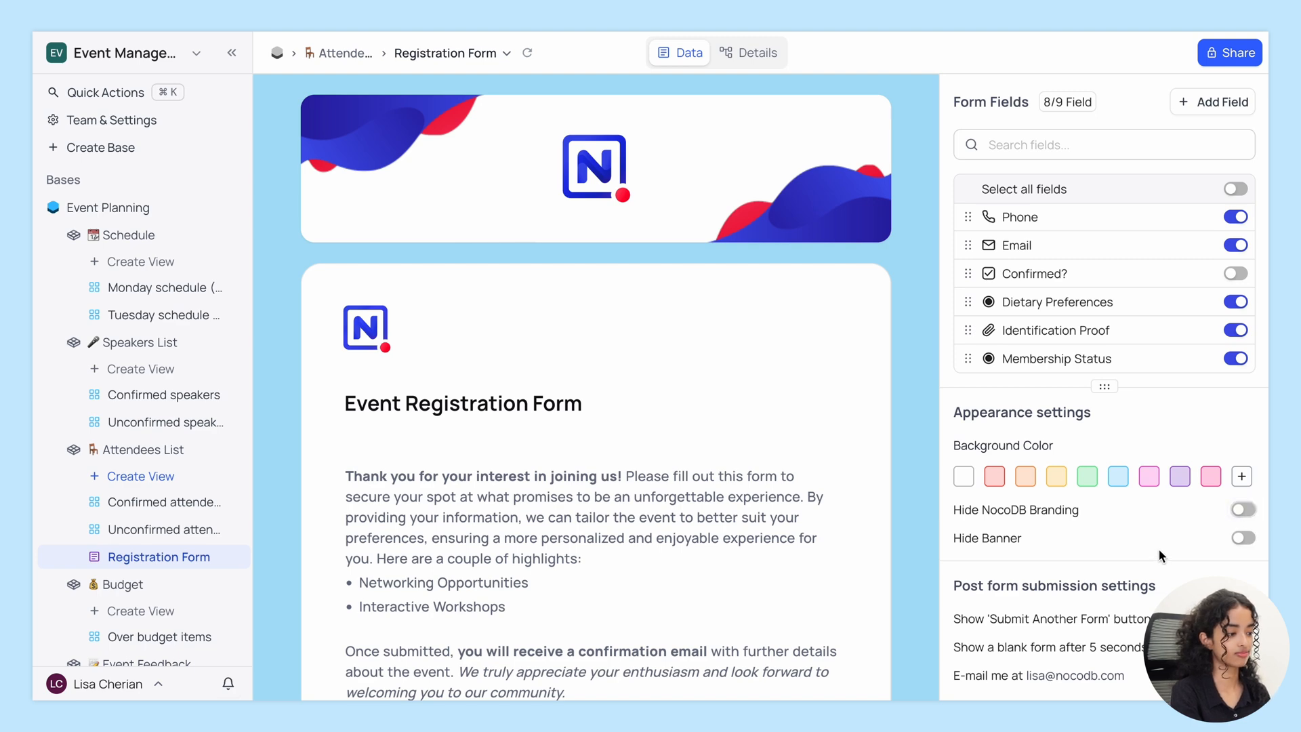
scroll("down", 3)
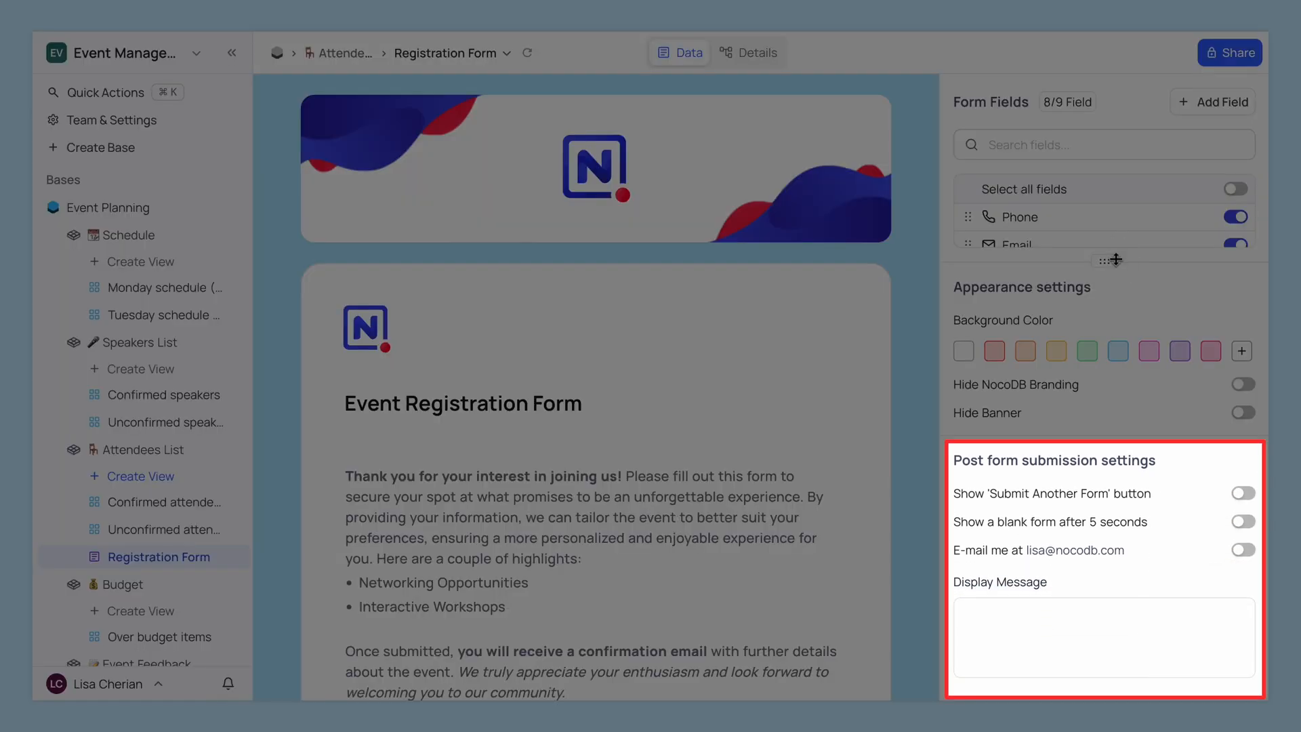
mouse_move(908, 429)
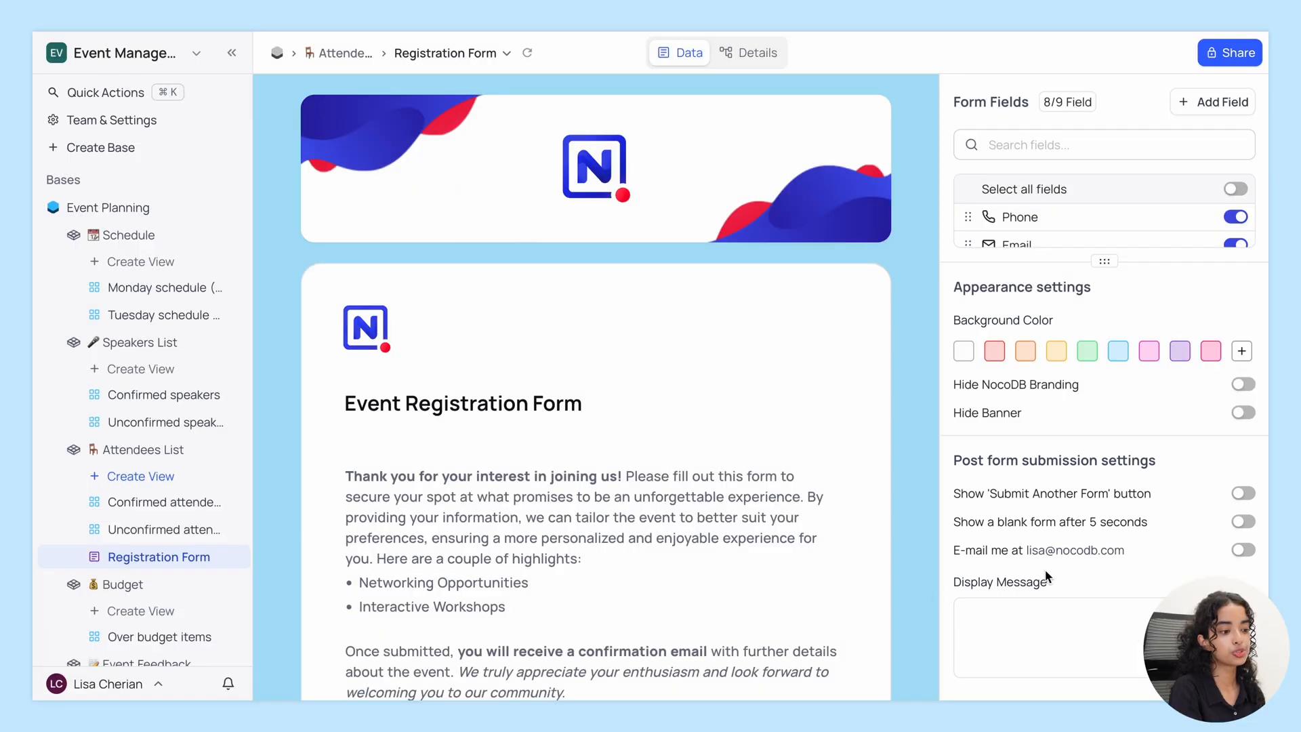
Step: Reset the form after 5 seconds with a 'Thank you' message, then share it publicly
left_click(1242, 549)
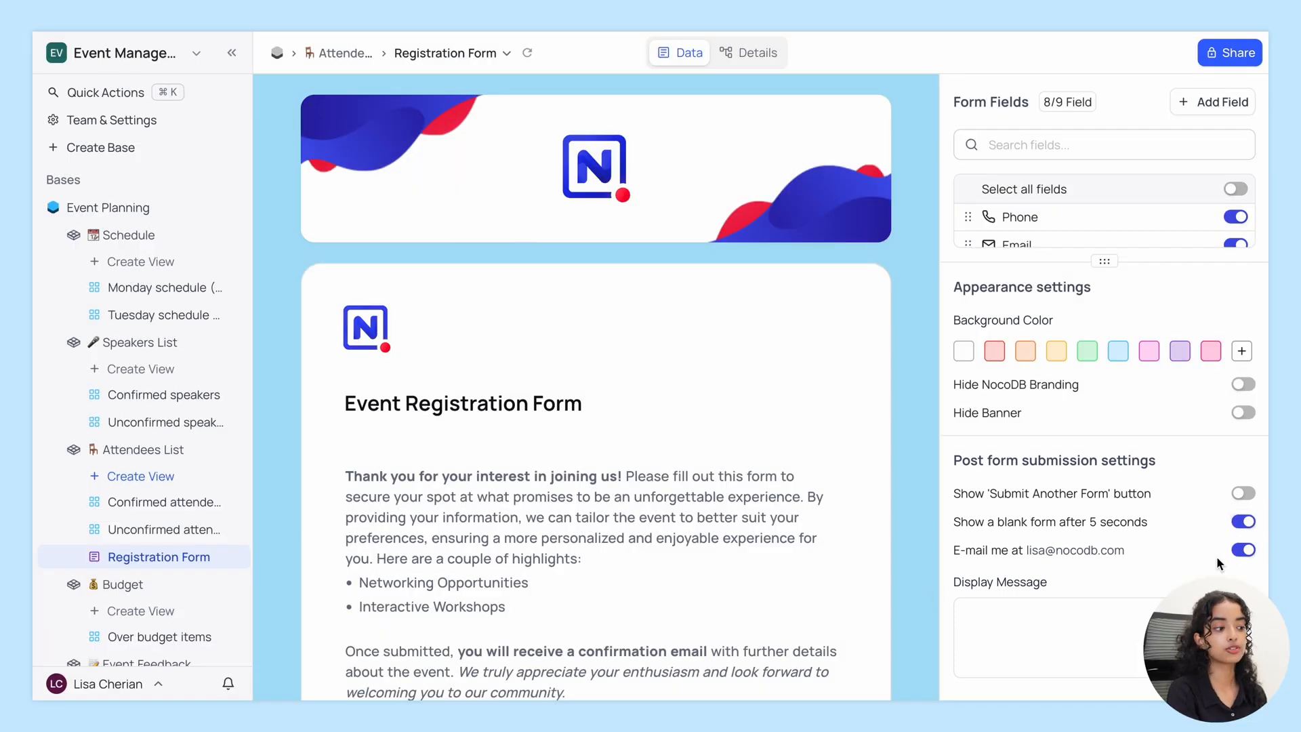
type("Thank you for registering!")
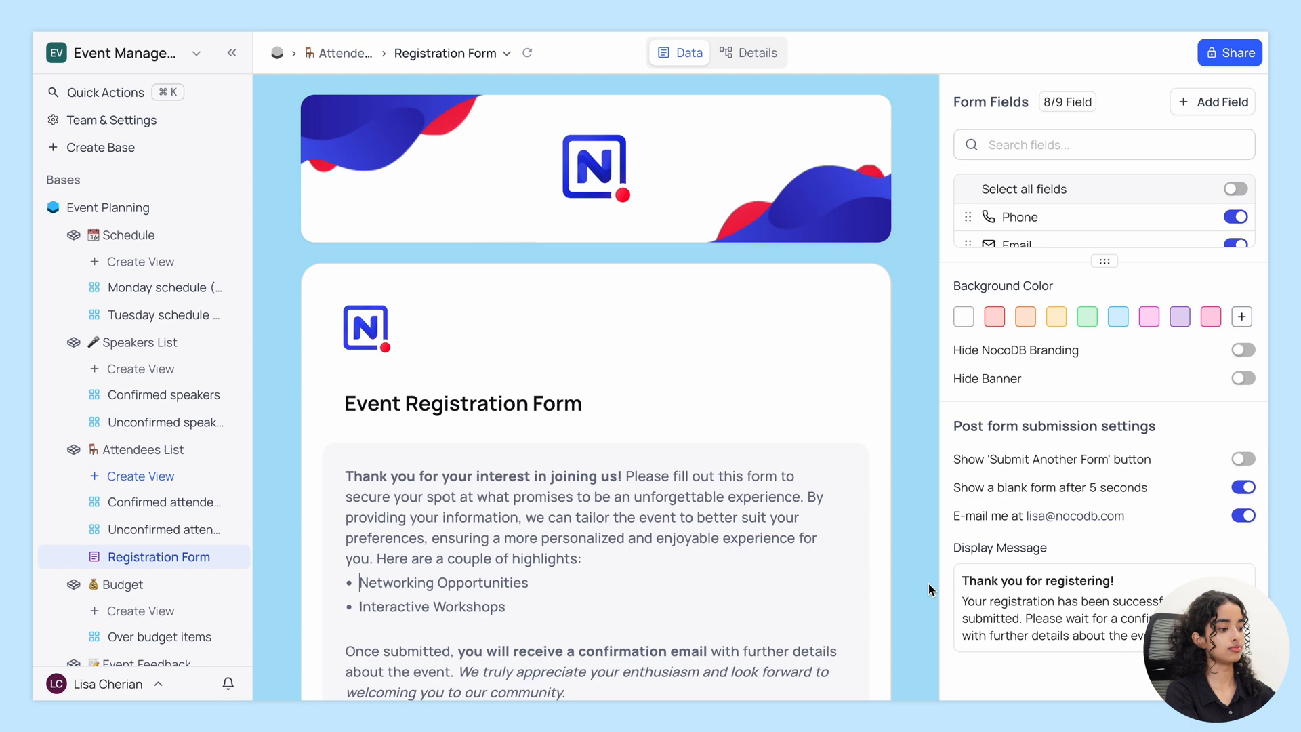
mouse_move(929, 537)
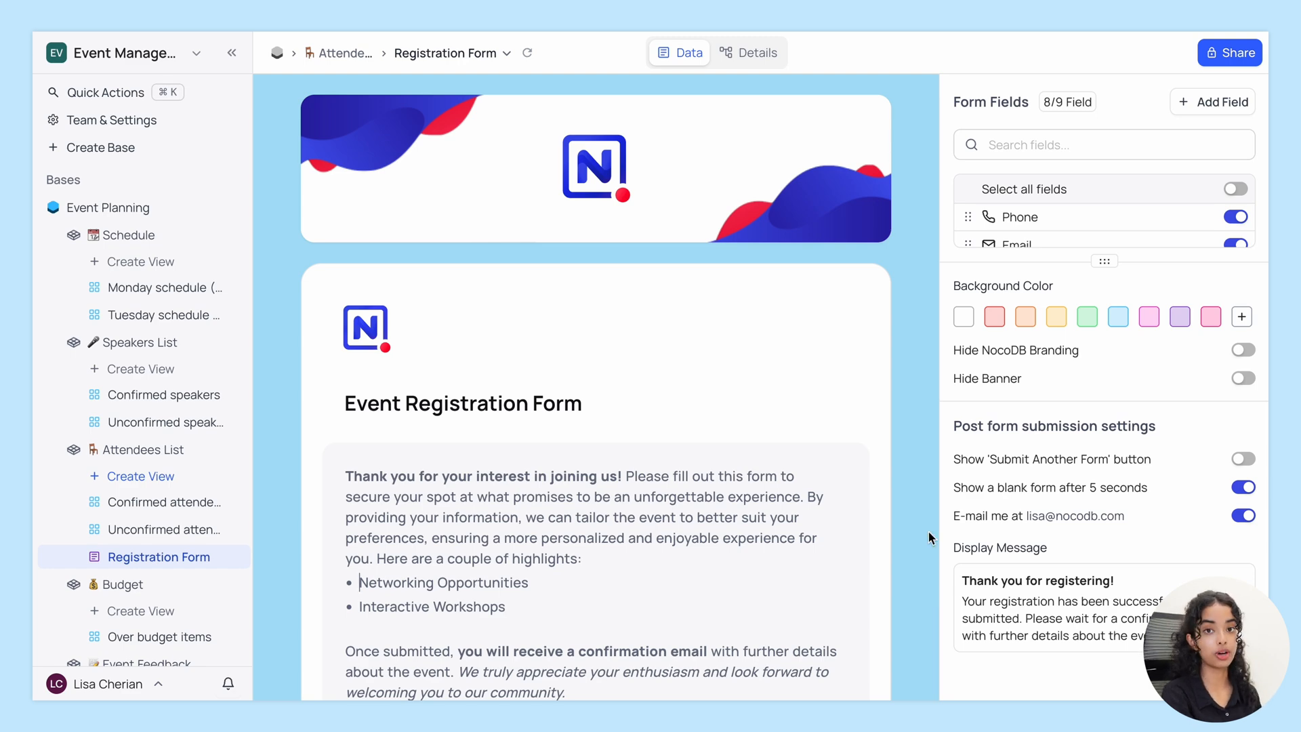
left_click(1231, 52)
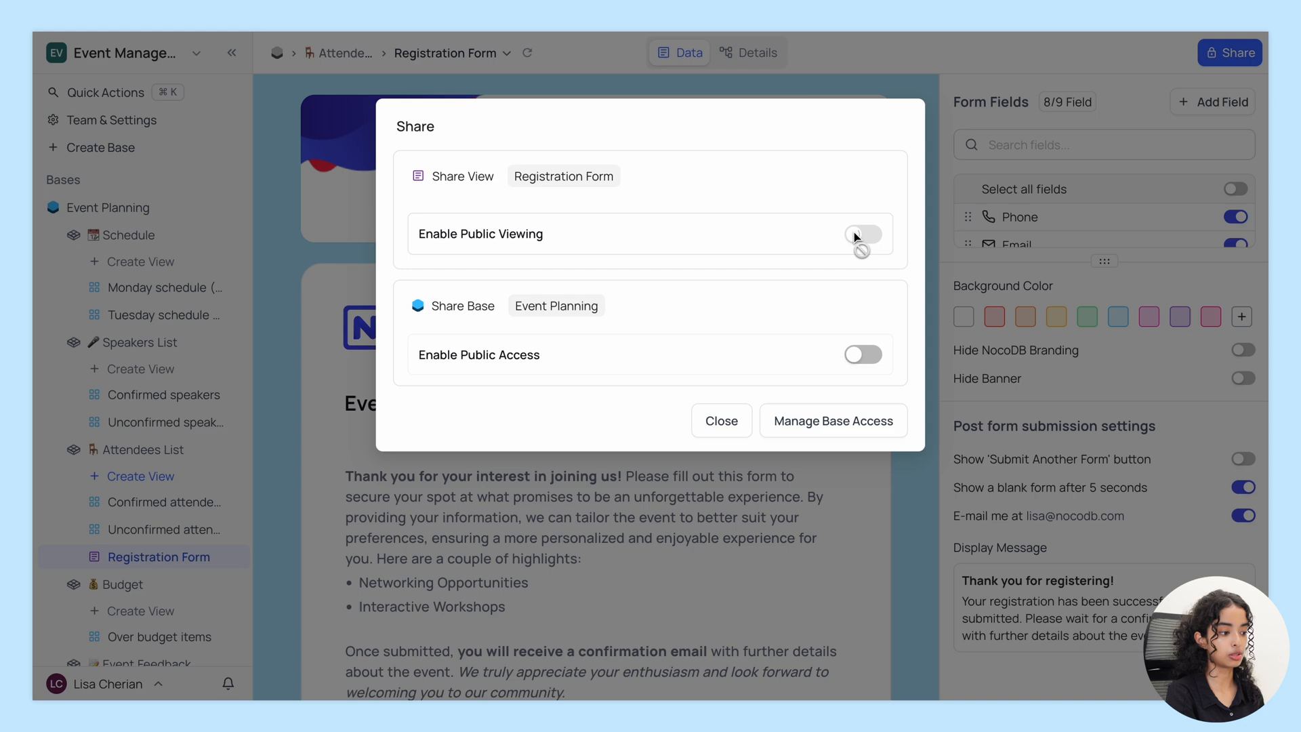
left_click(862, 234)
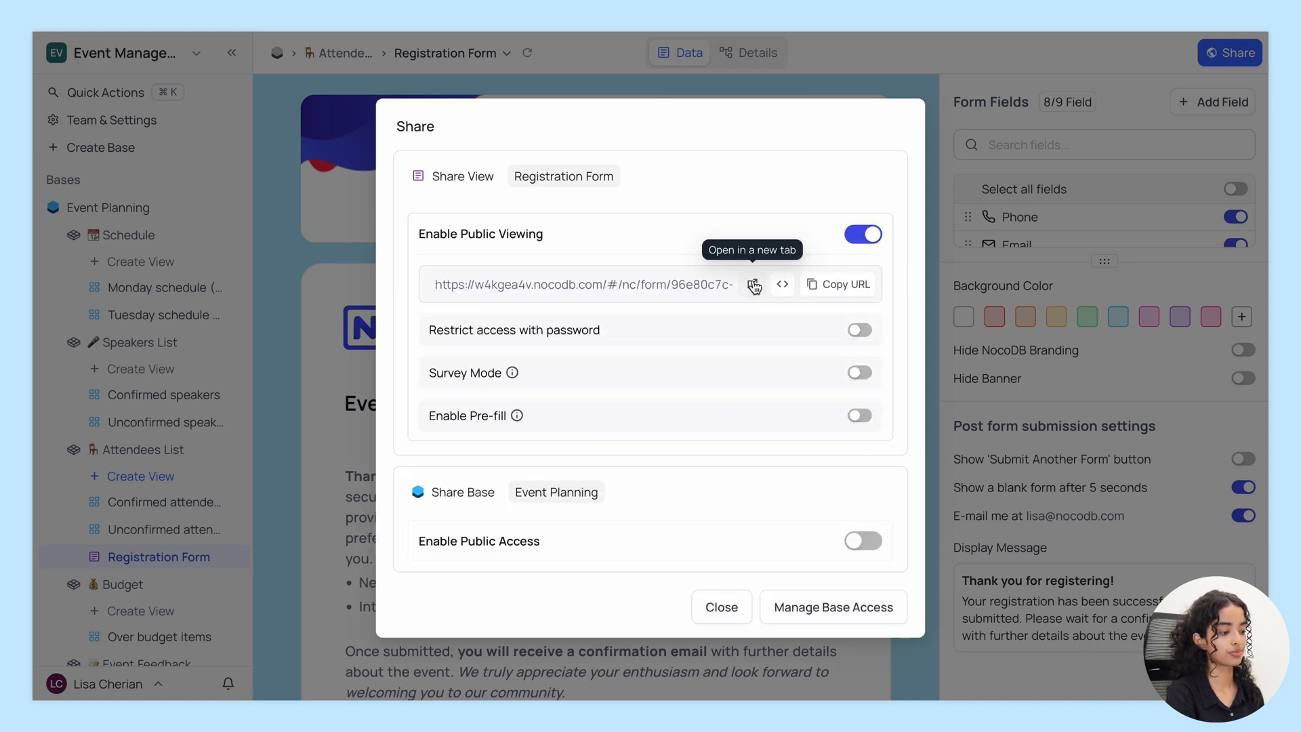
left_click(753, 284)
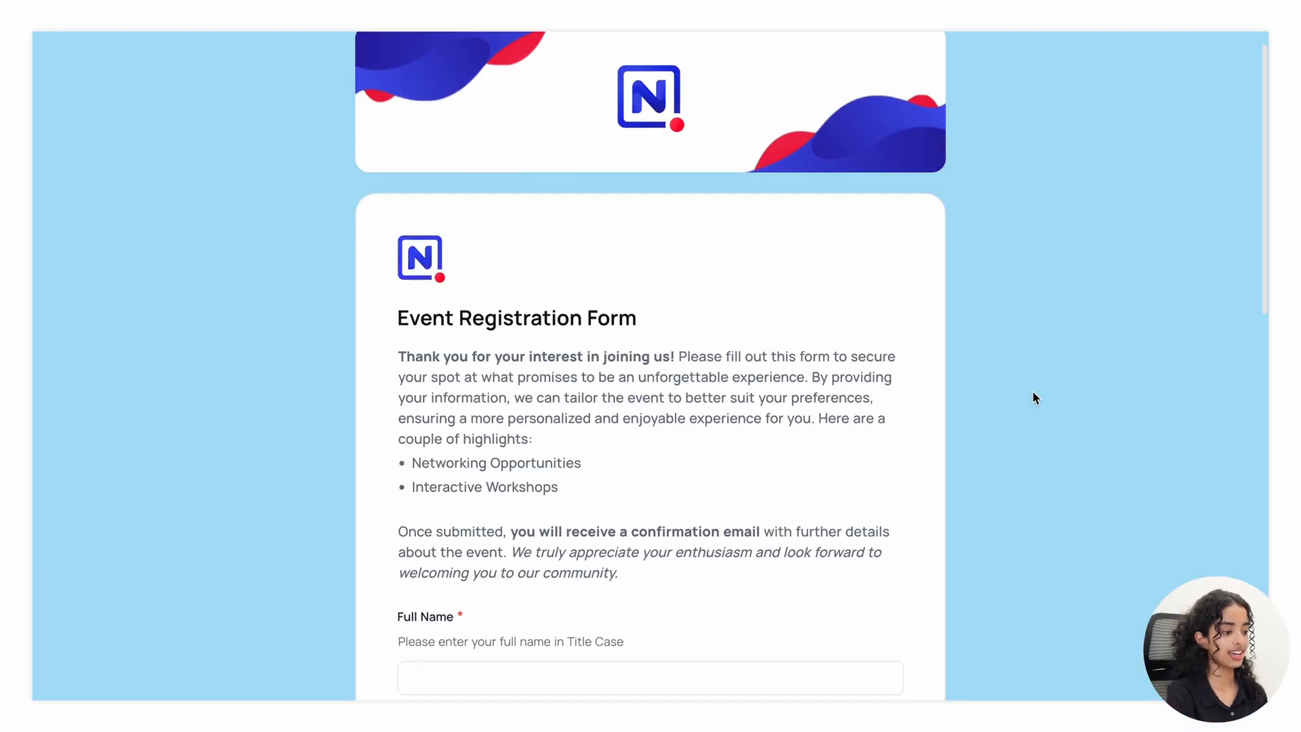
type("Mark Humphrey")
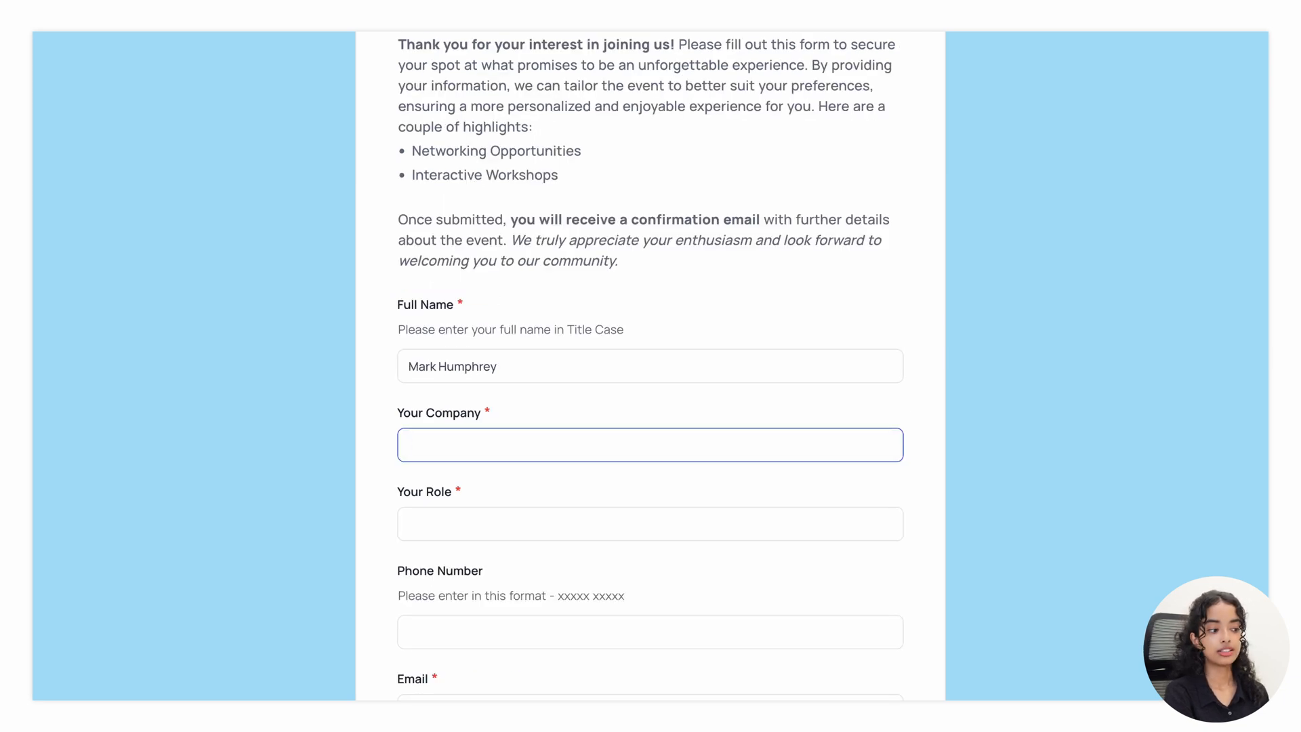
type("Wintel Corp")
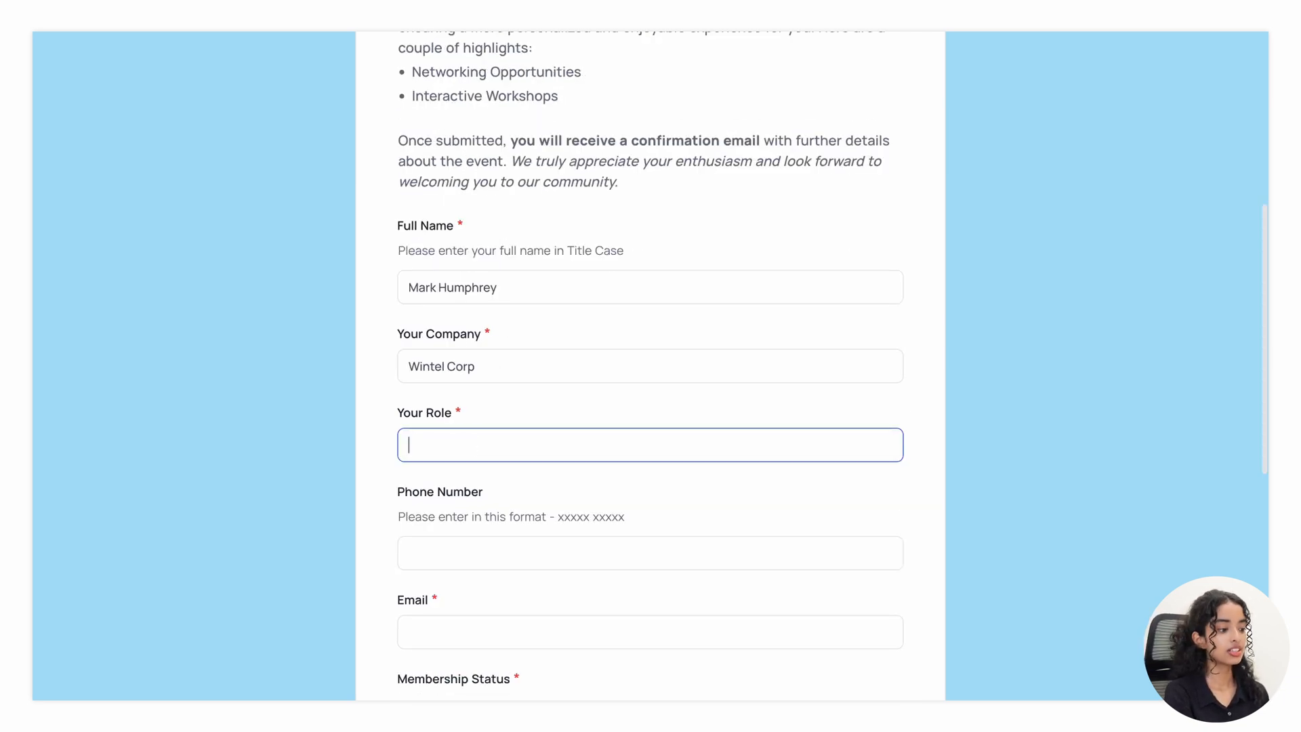
type("Heada of Operatio")
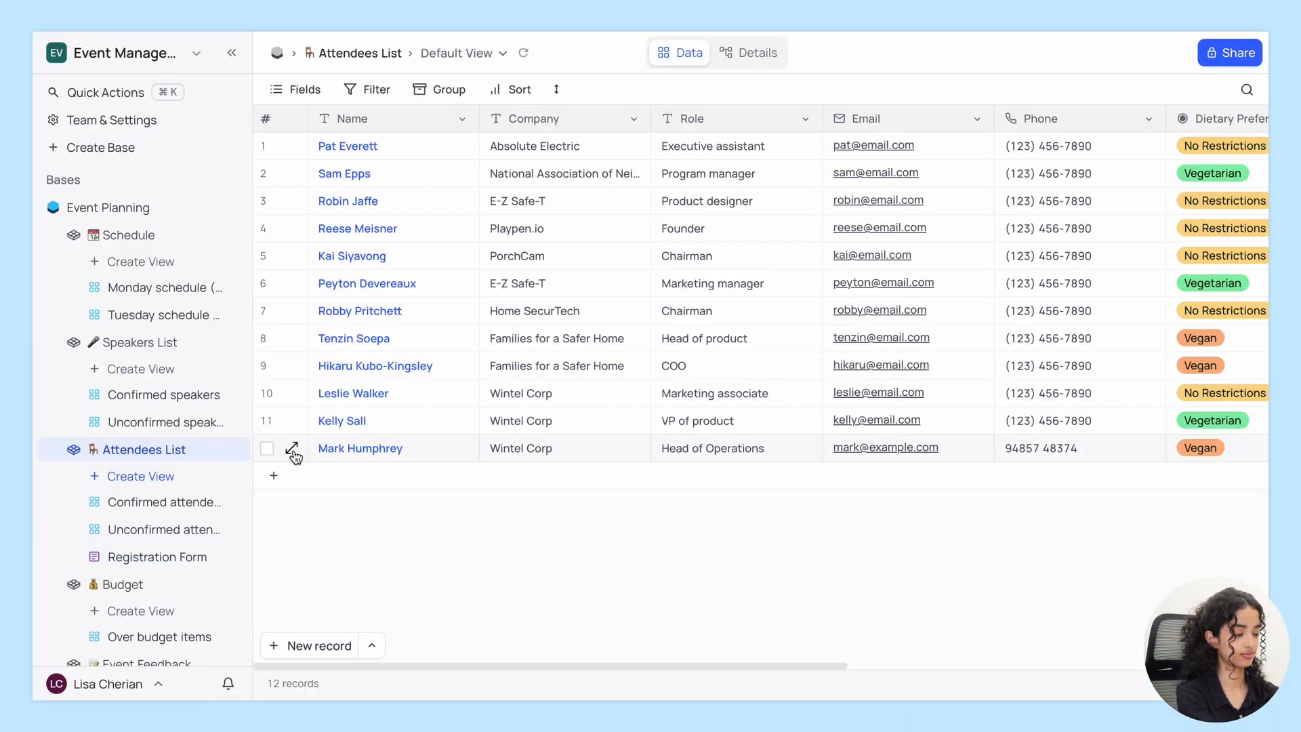
left_click(266, 448)
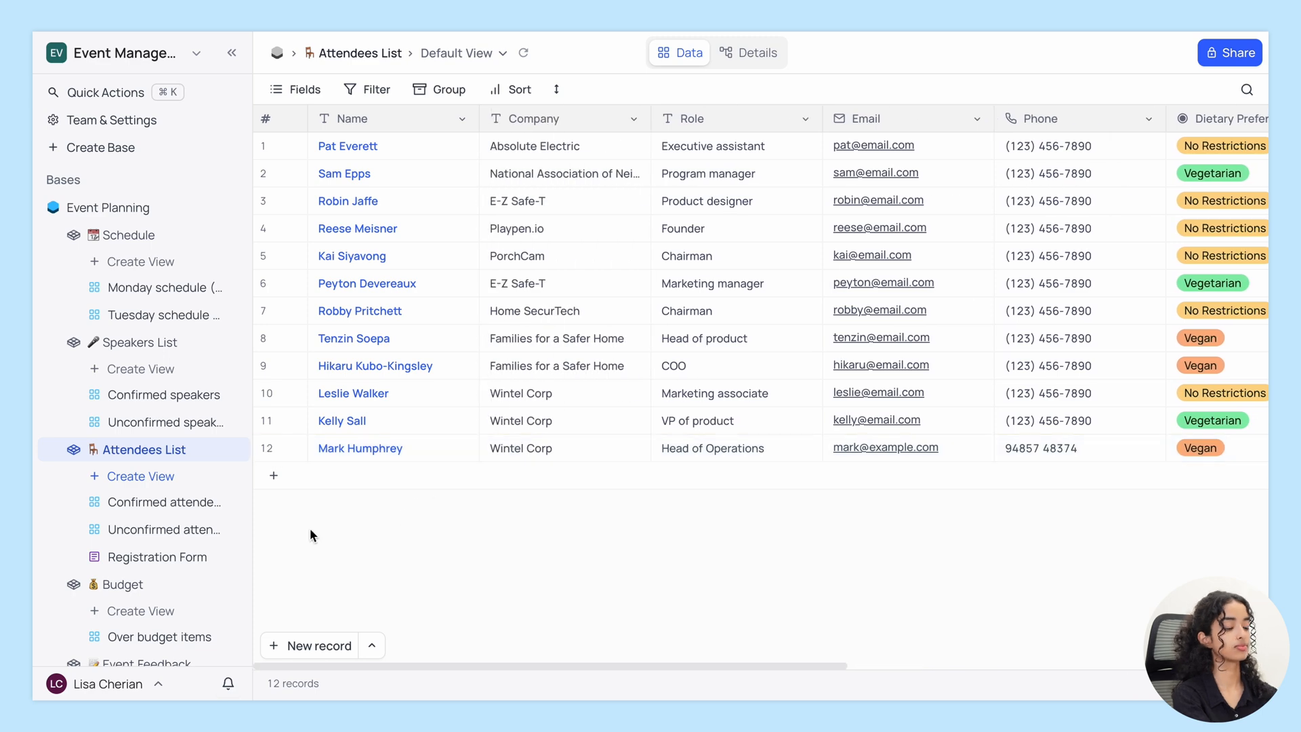
left_click(158, 555)
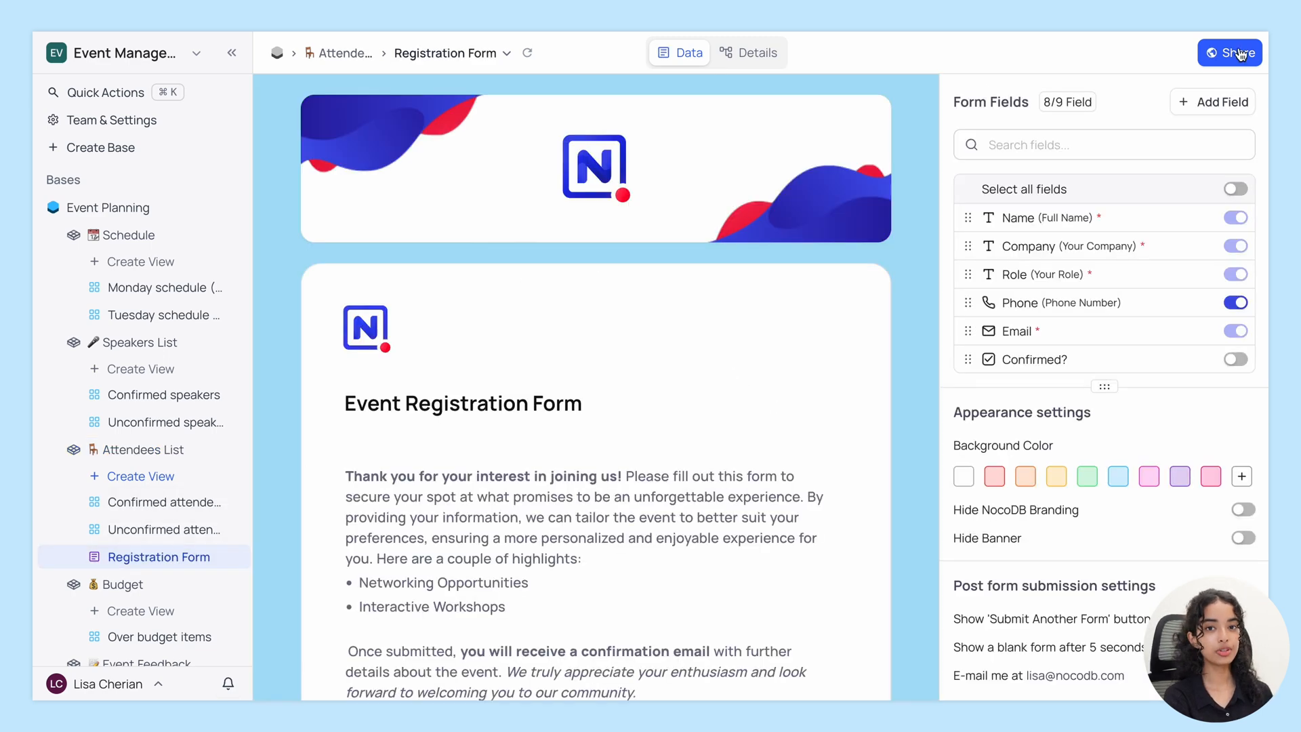
Step: Reopen the Registration Form's sharing options to view its public link
left_click(1231, 52)
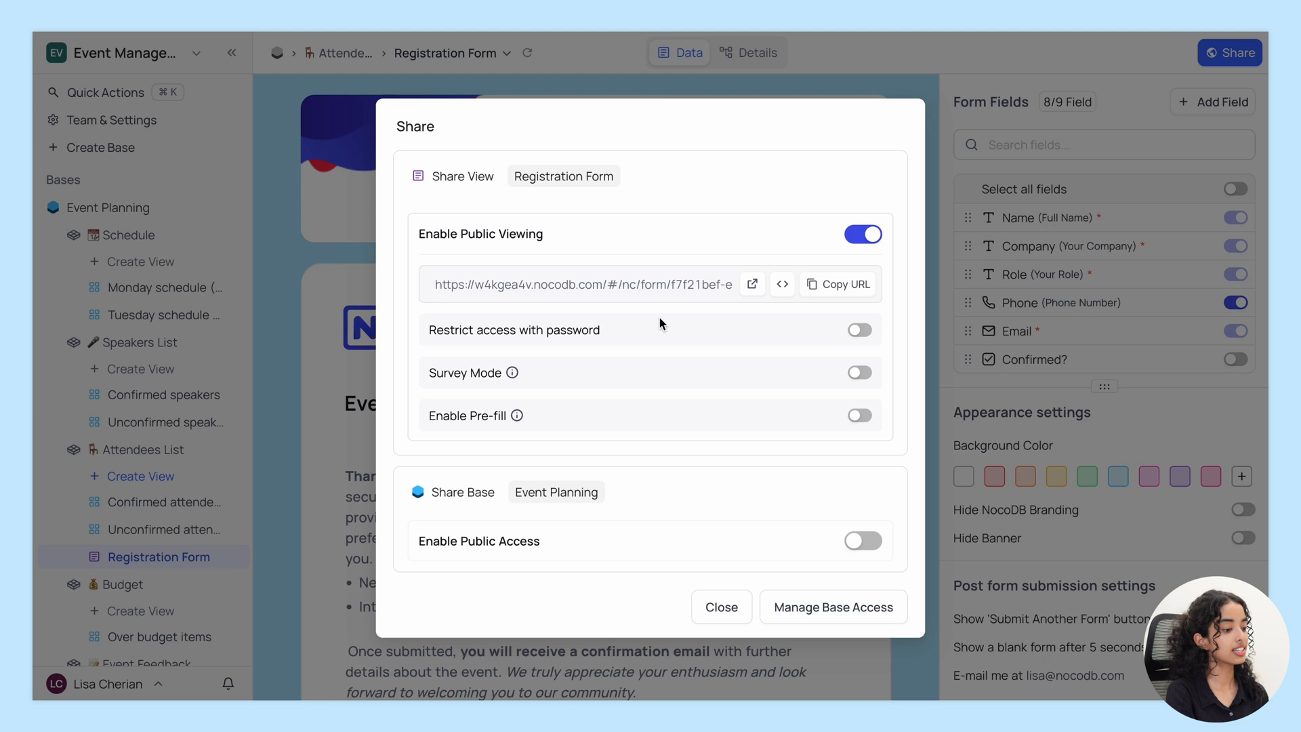
mouse_move(518, 416)
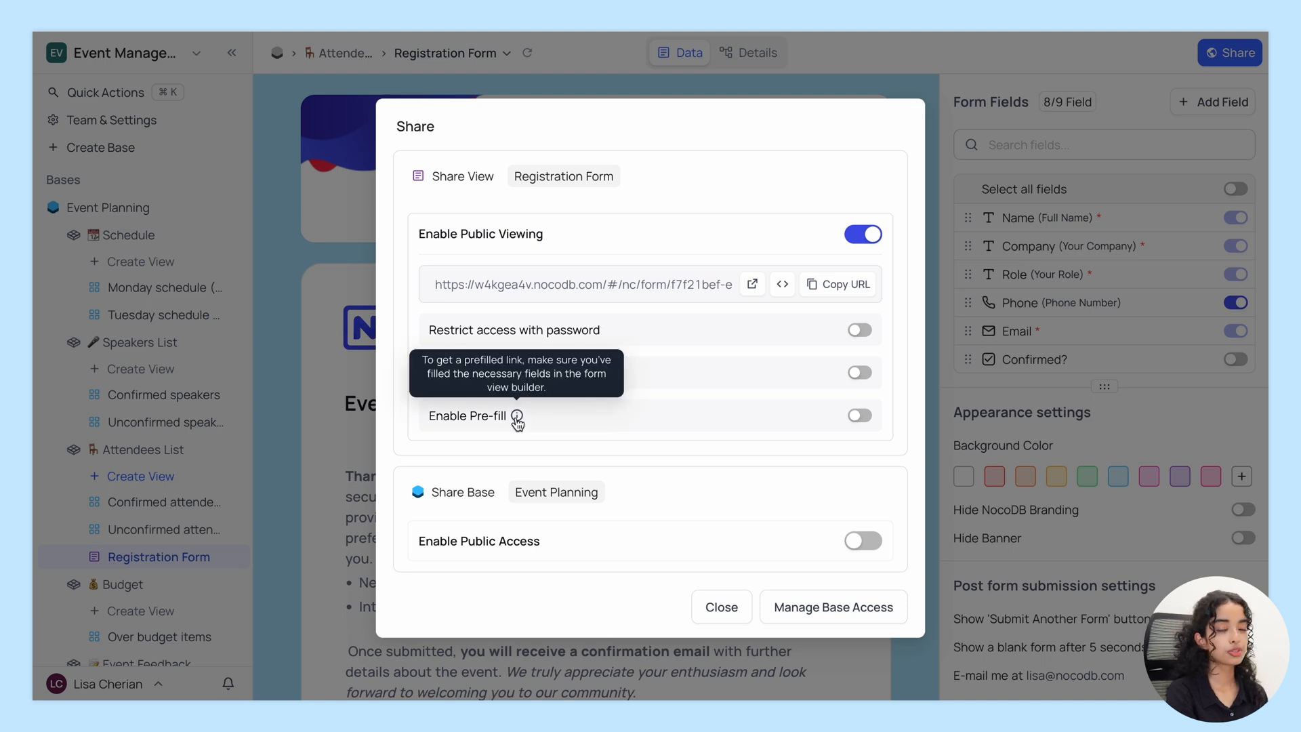